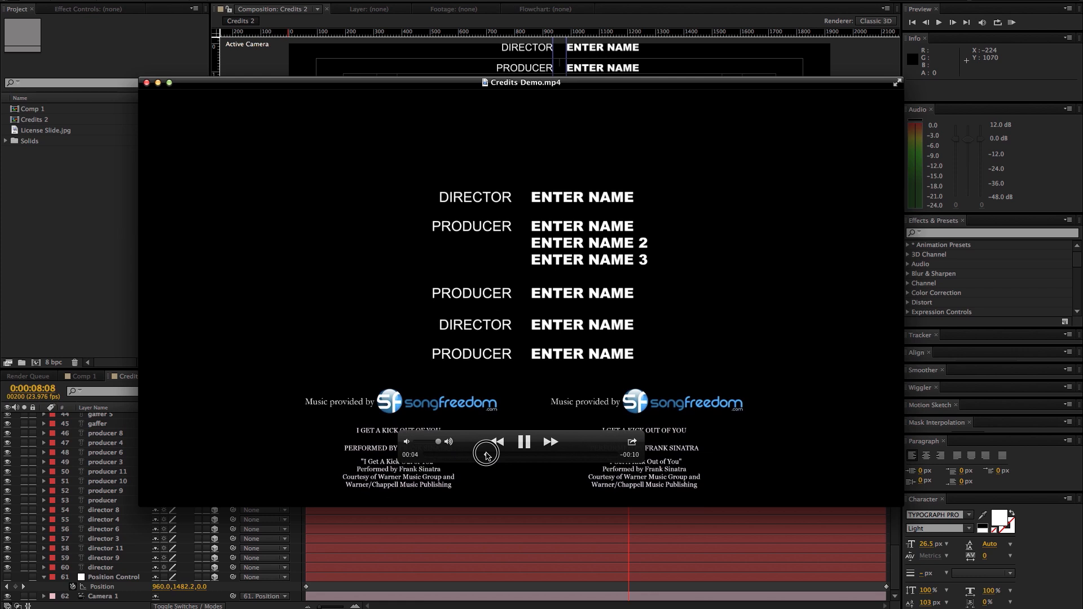
# - Pause the credits demo and scrub to the license slides about eight seconds in
pyautogui.click(524, 441)
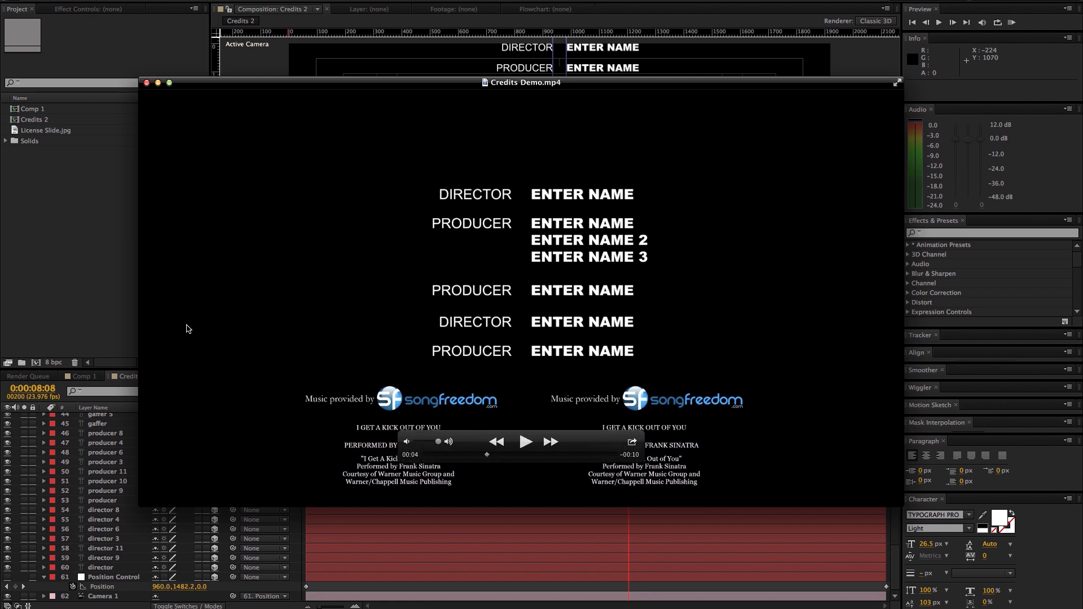
pyautogui.moveTo(553, 283)
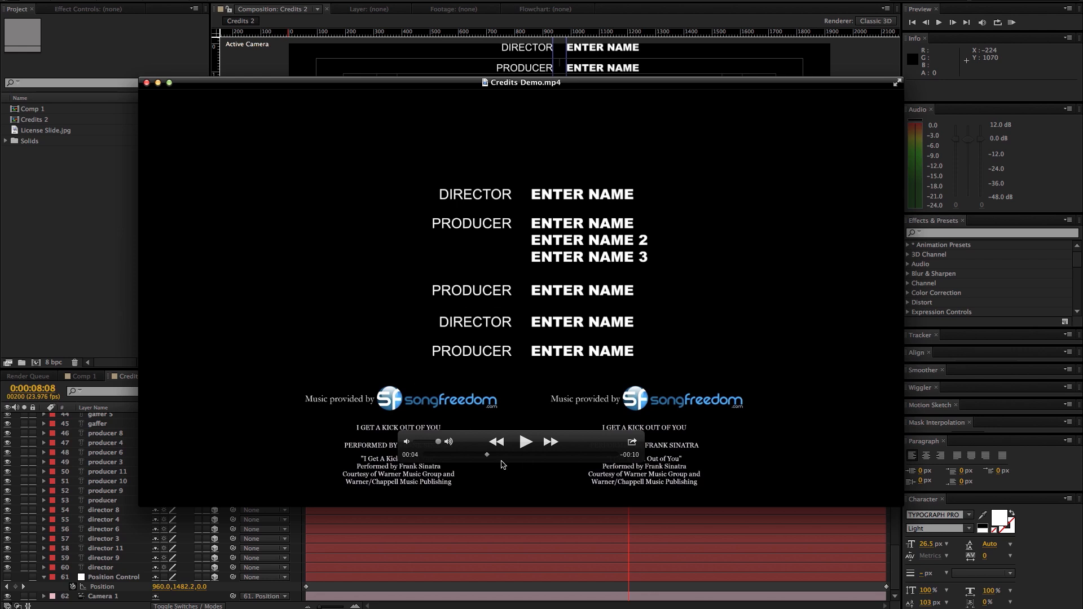
pyautogui.click(525, 441)
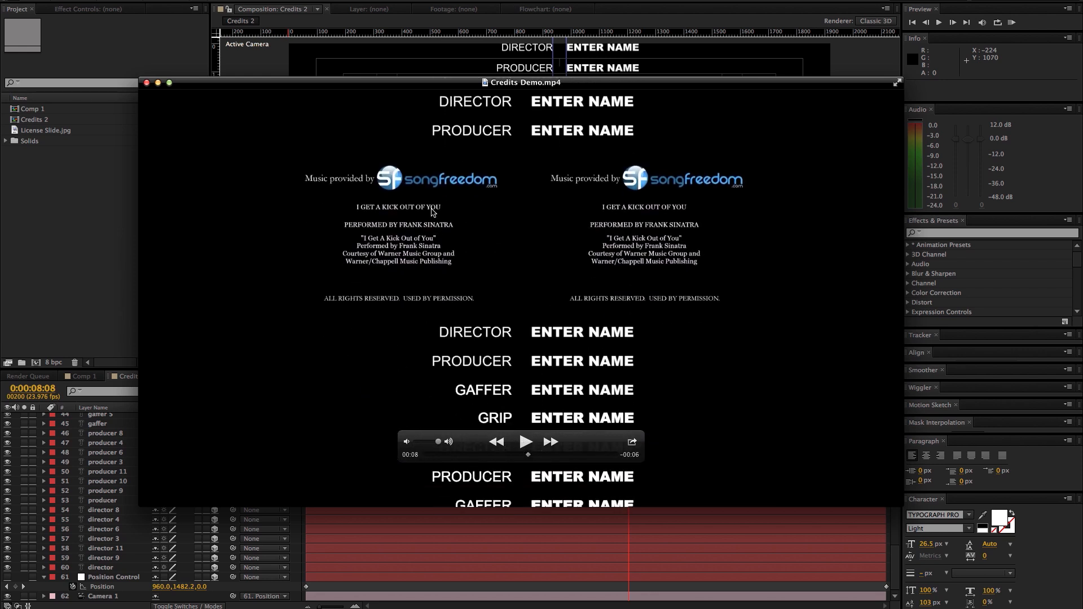
pyautogui.moveTo(373, 203)
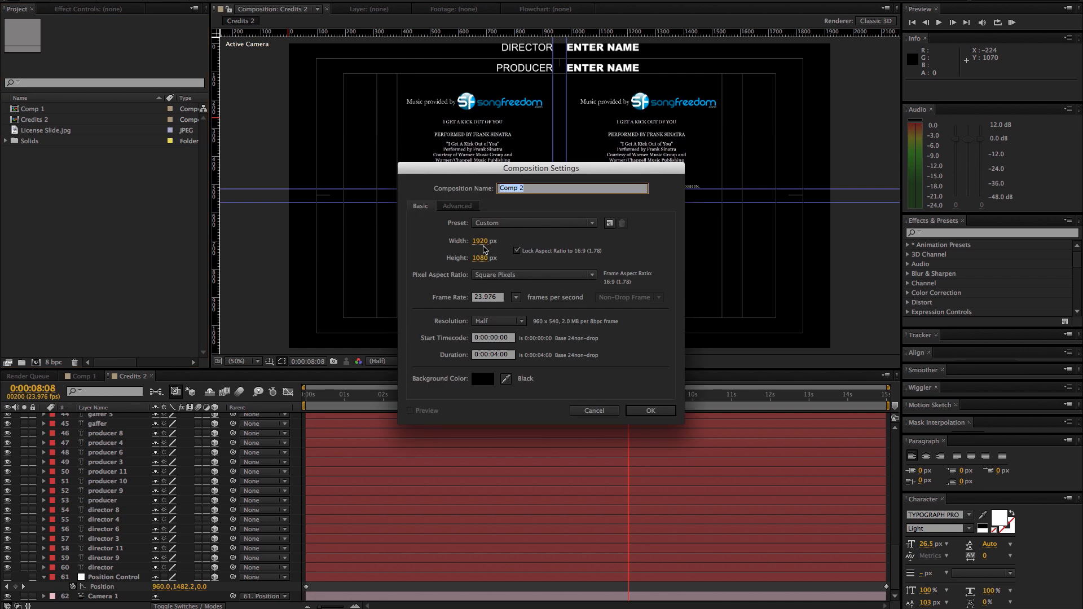
pyautogui.moveTo(486, 297)
pyautogui.write('15')
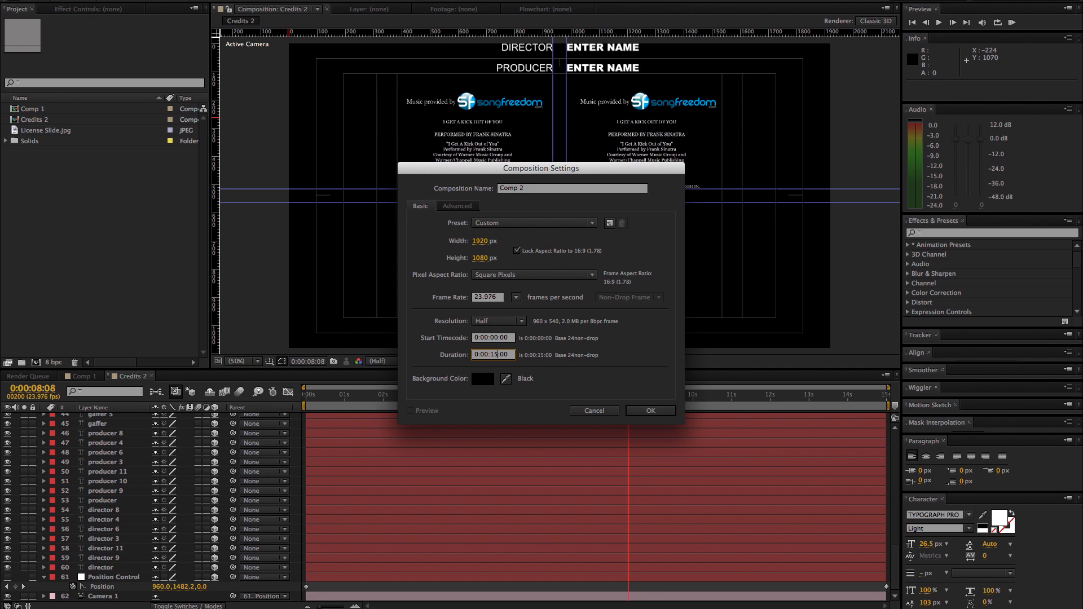
# - Name the 15-second 1920×1080 composition 'Credits' and confirm its settings
pyautogui.tripleClick(571, 187)
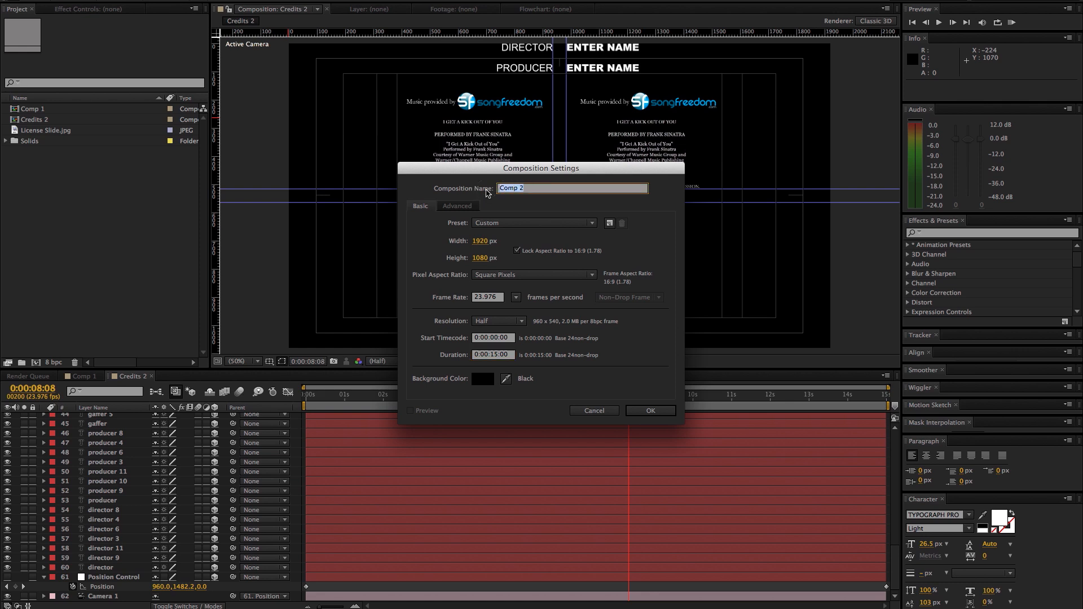
pyautogui.write('Credits')
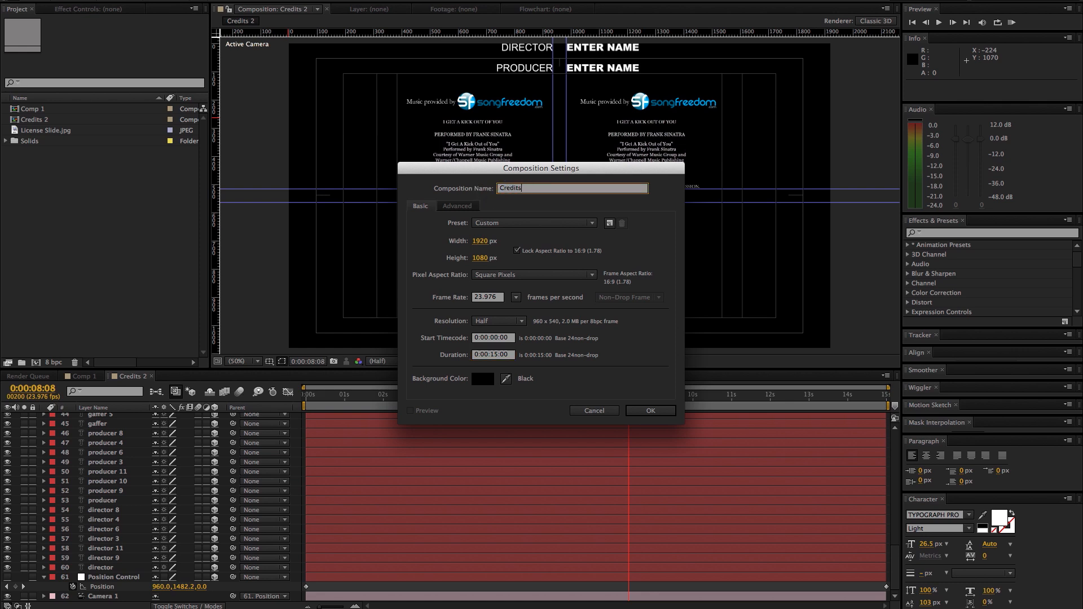
pyautogui.click(648, 410)
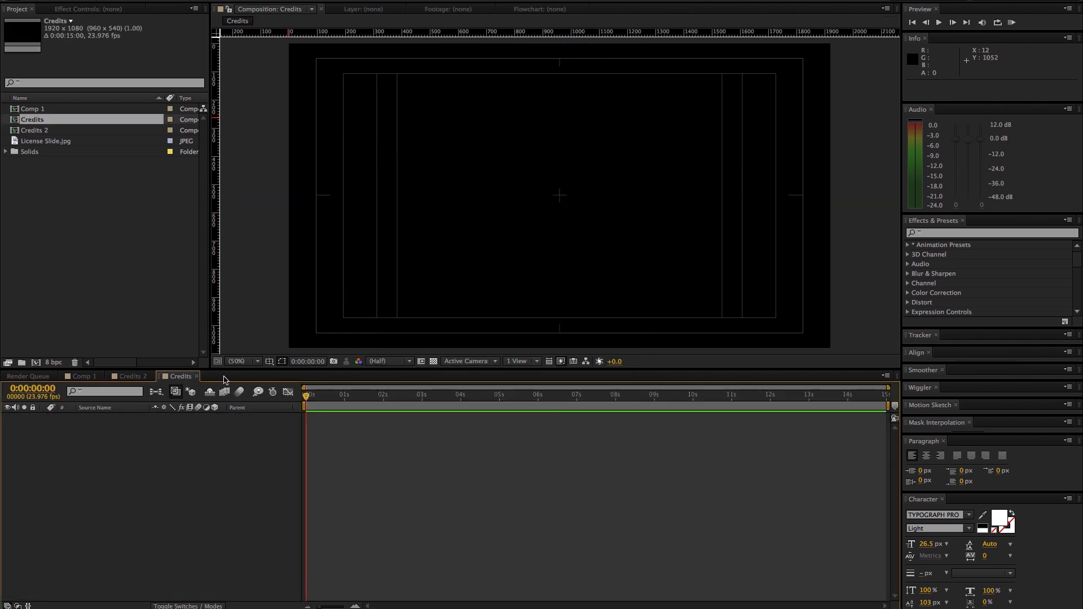
pyautogui.click(269, 361)
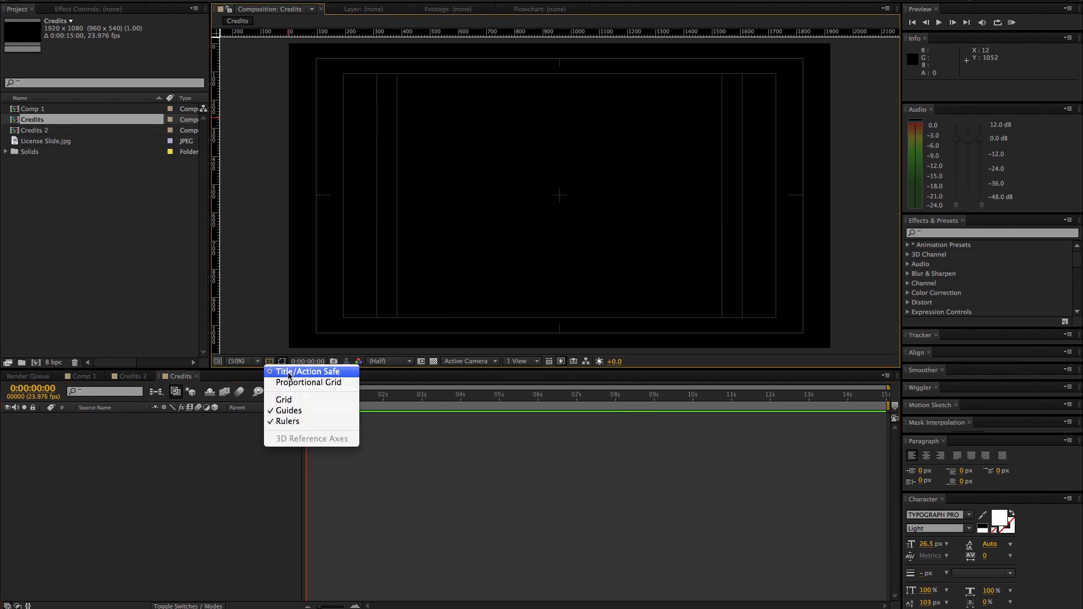
pyautogui.moveTo(320, 377)
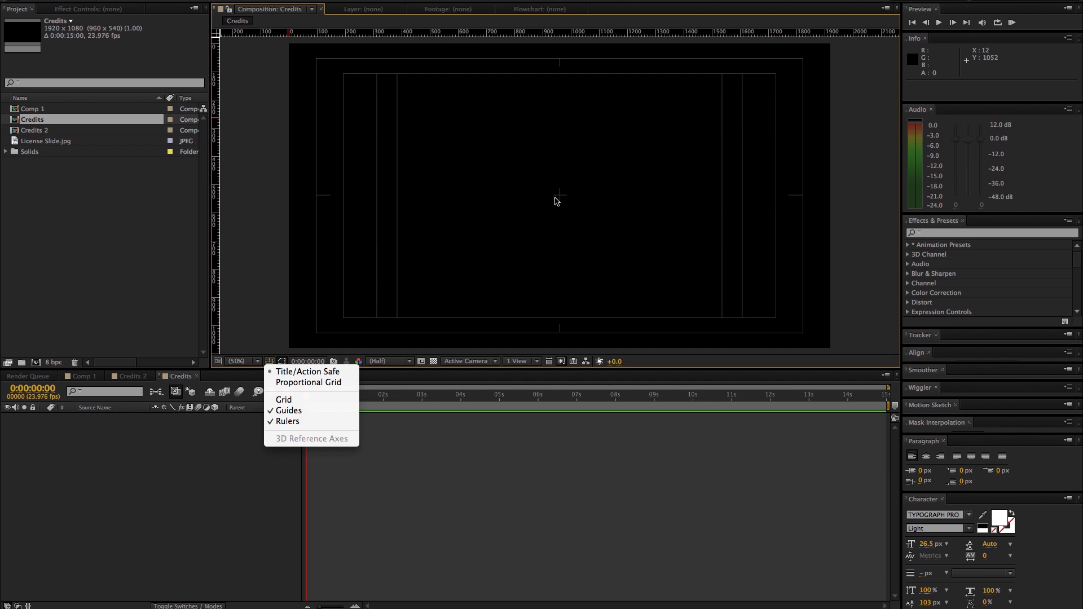
pyautogui.moveTo(287, 411)
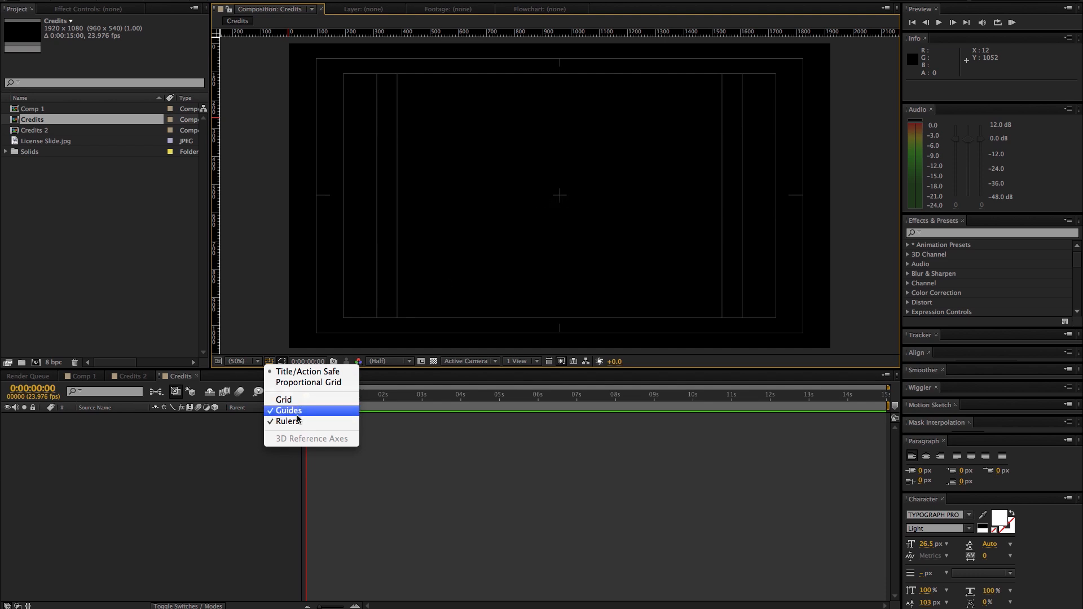
pyautogui.moveTo(290, 421)
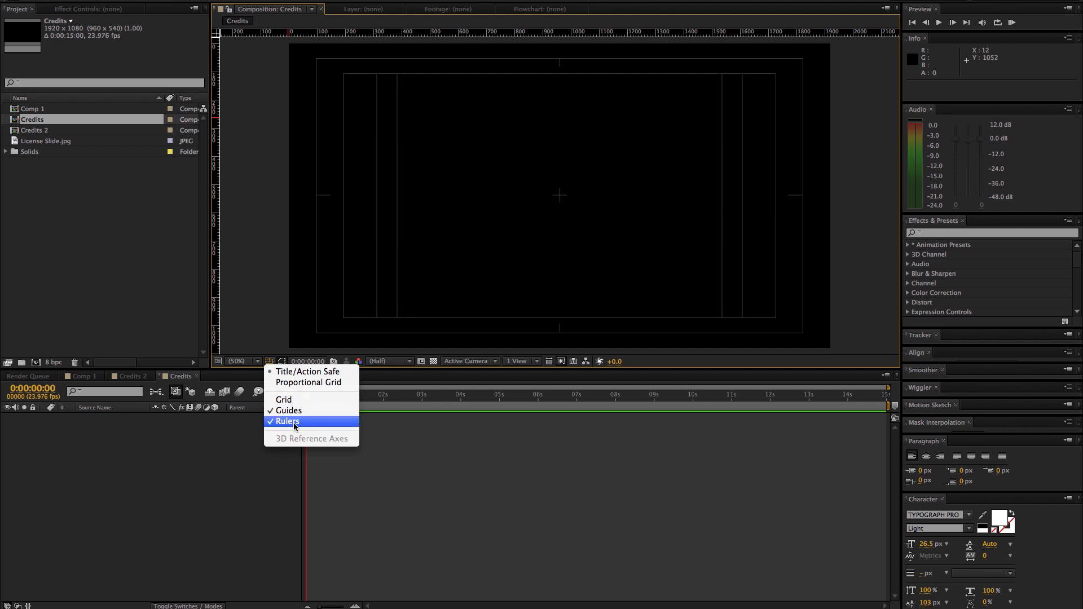
pyautogui.click(287, 421)
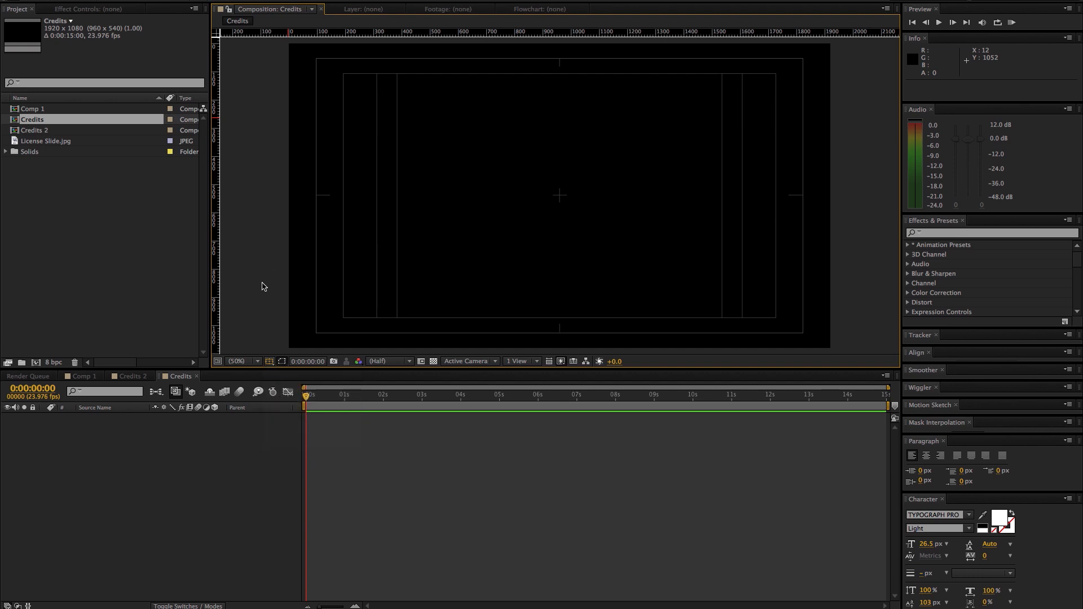
pyautogui.moveTo(218, 271)
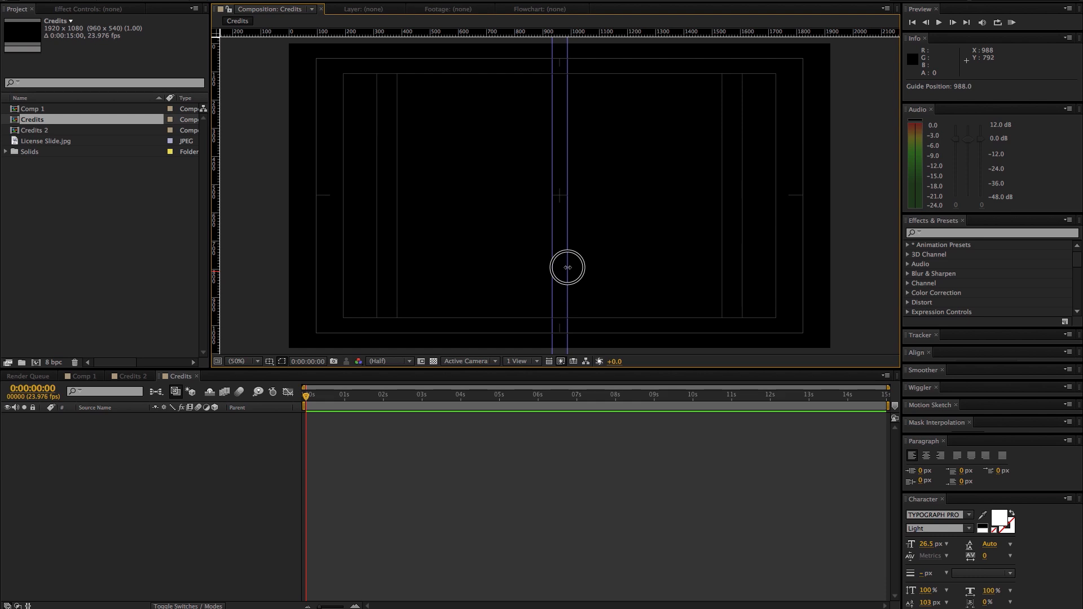
pyautogui.moveTo(383, 35)
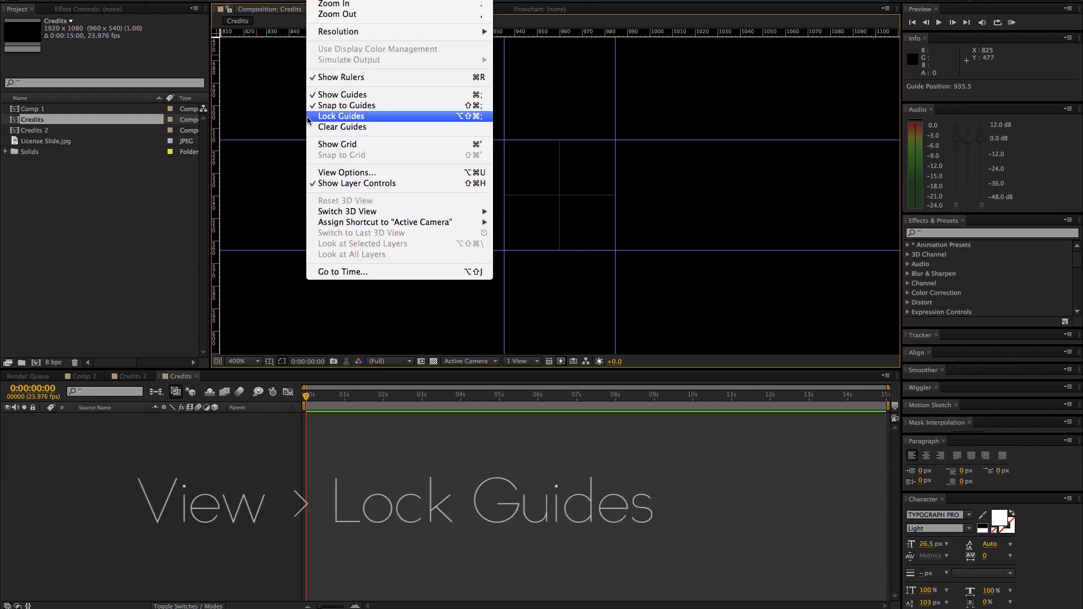
# - Lock the centre-framing guides, confirm they stay fixed, and fit the frame in view
pyautogui.click(340, 116)
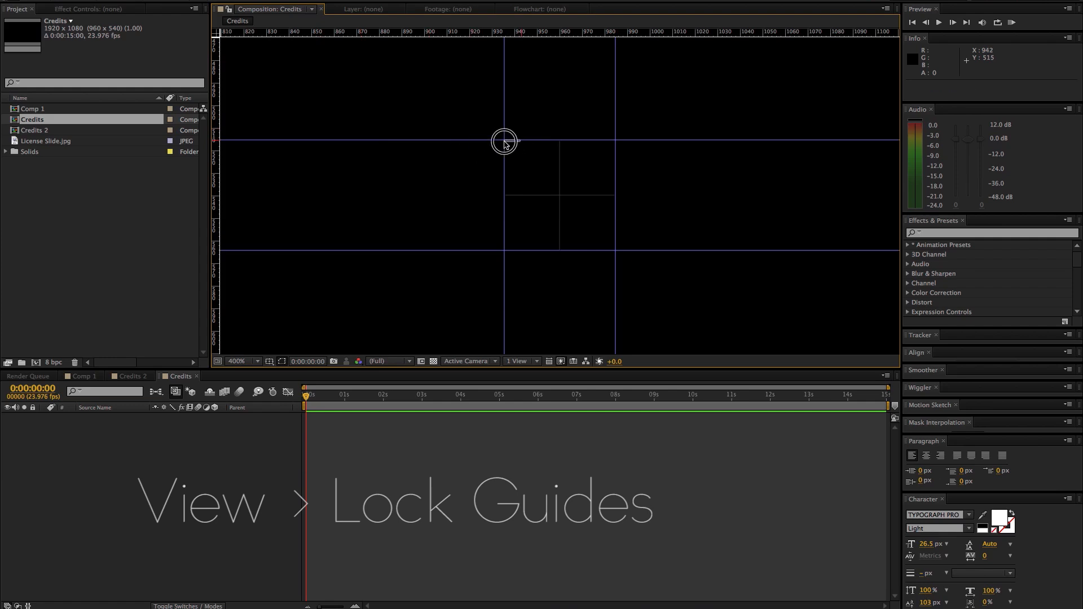
pyautogui.click(238, 360)
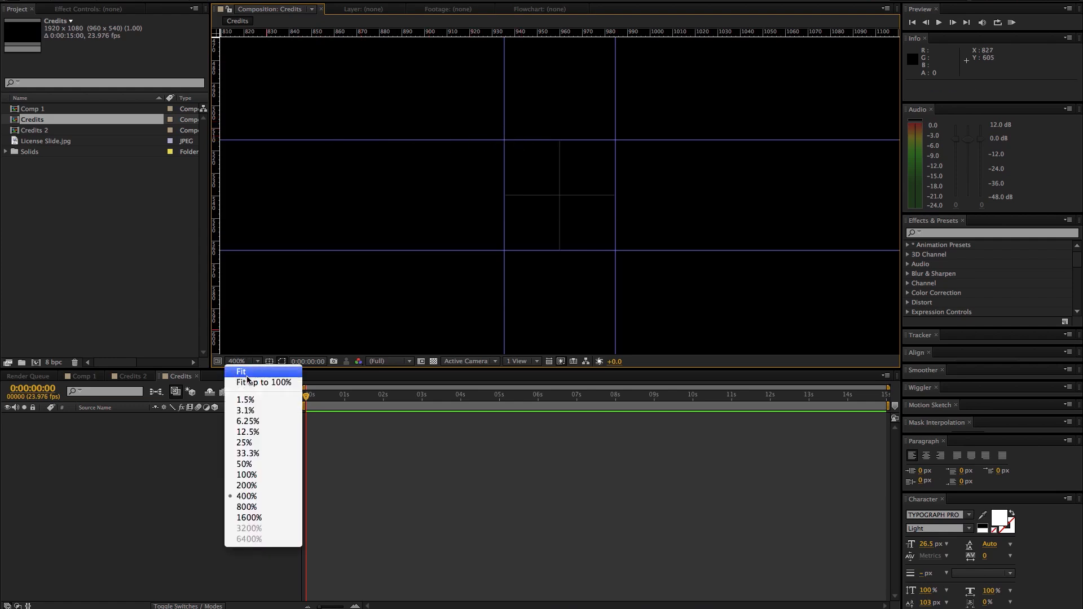
pyautogui.click(243, 464)
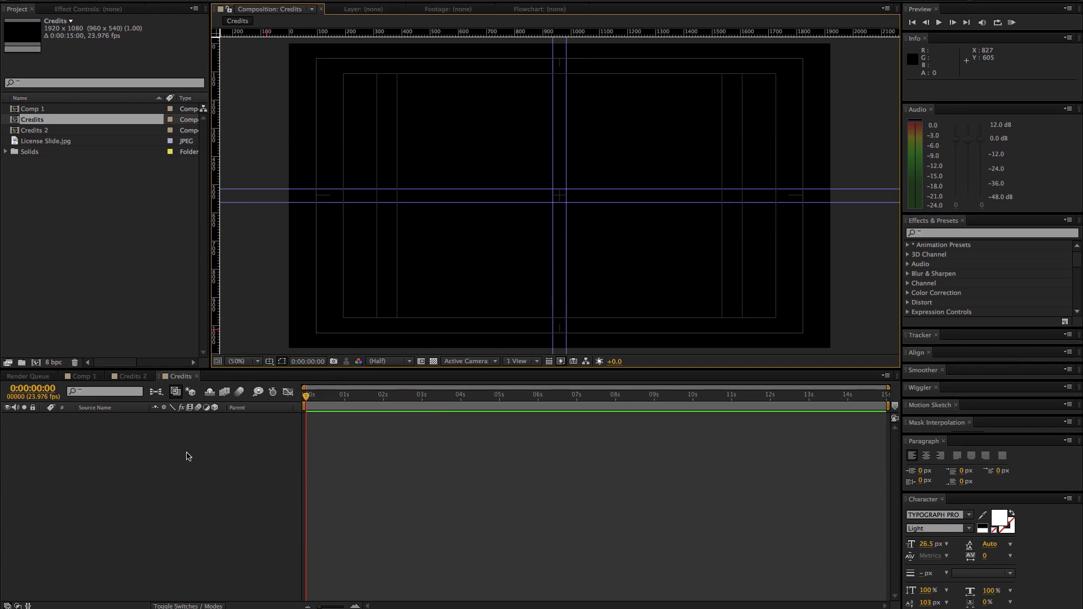
# - Add a 24mm two-node Camera 1, parented to Null 3 with Position keyframed 960,540 to 960,743
pyautogui.rightClick(186, 456)
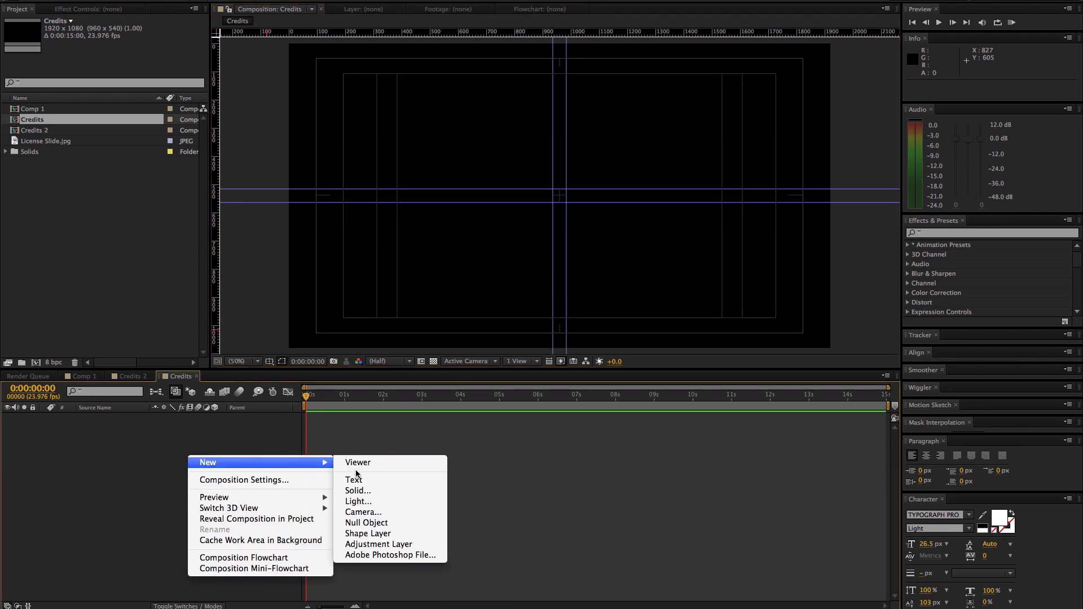
pyautogui.click(363, 511)
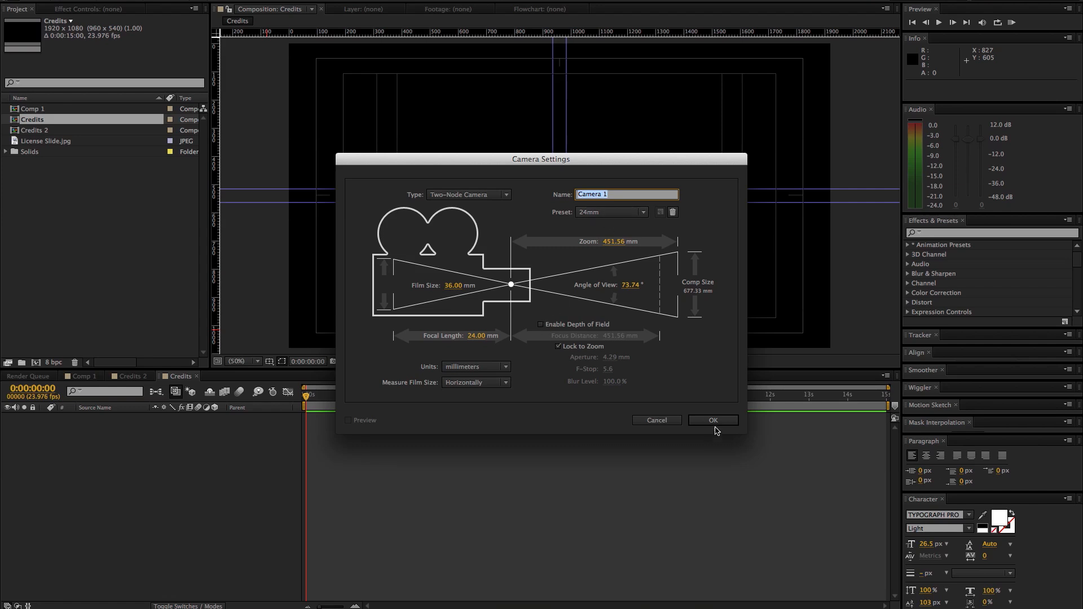
pyautogui.click(712, 420)
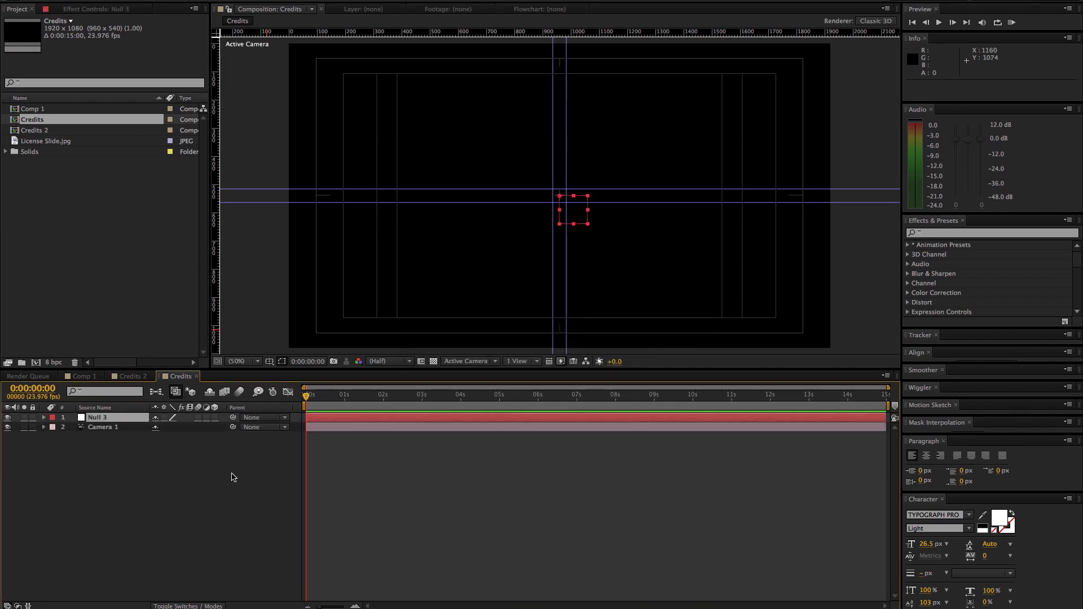
pyautogui.moveTo(143, 422)
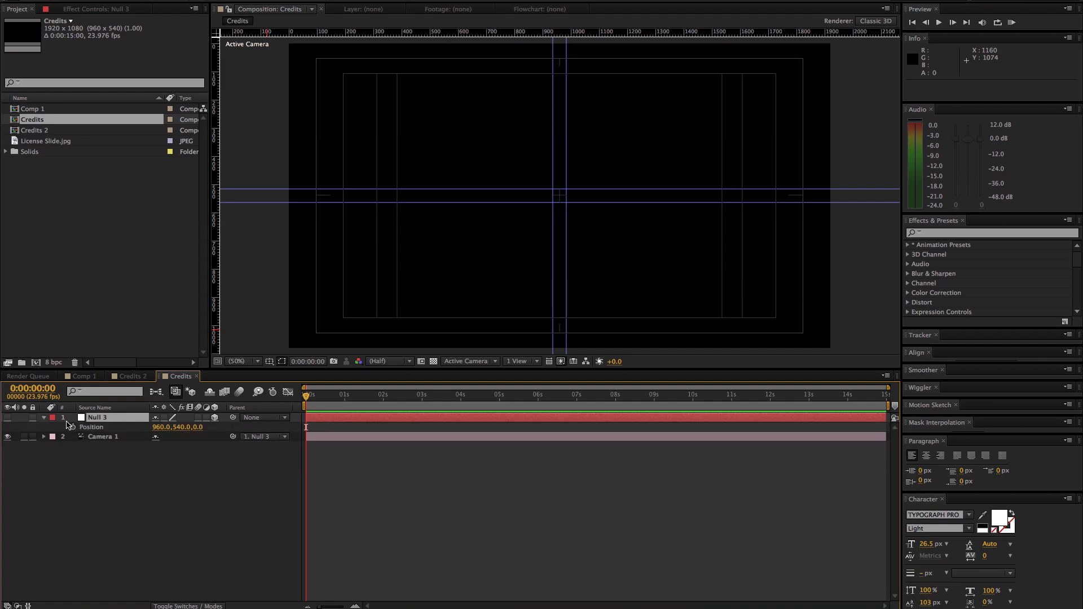
pyautogui.moveTo(72, 427)
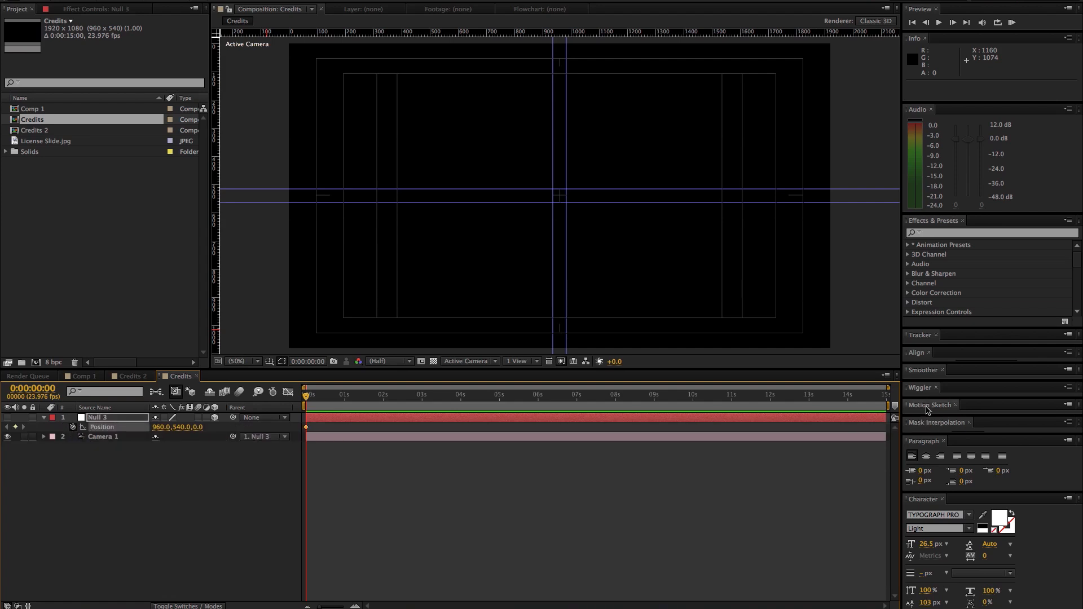
pyautogui.click(884, 394)
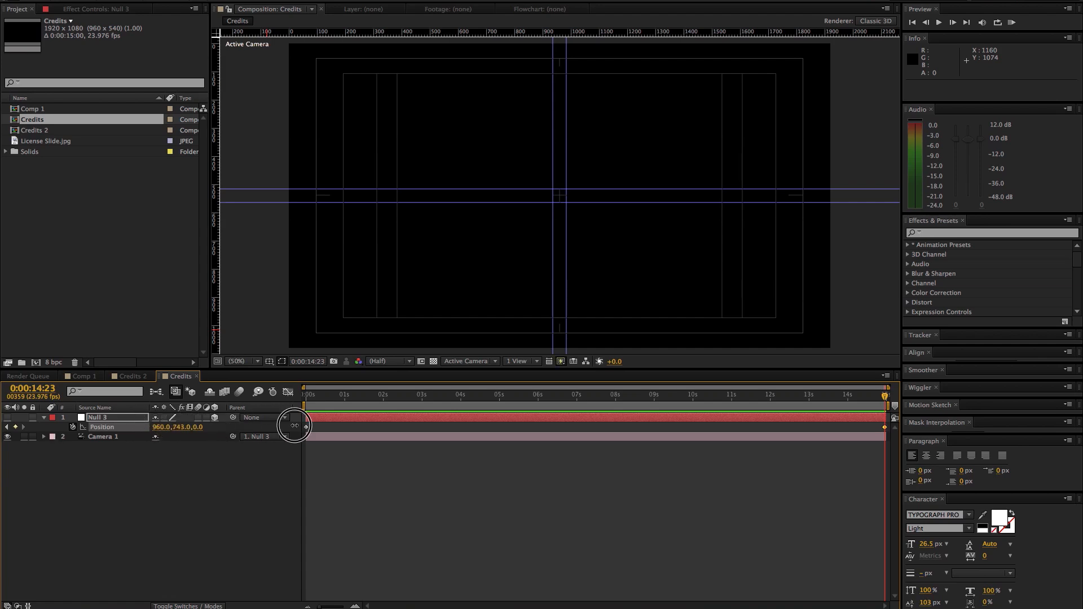
pyautogui.moveTo(354, 400)
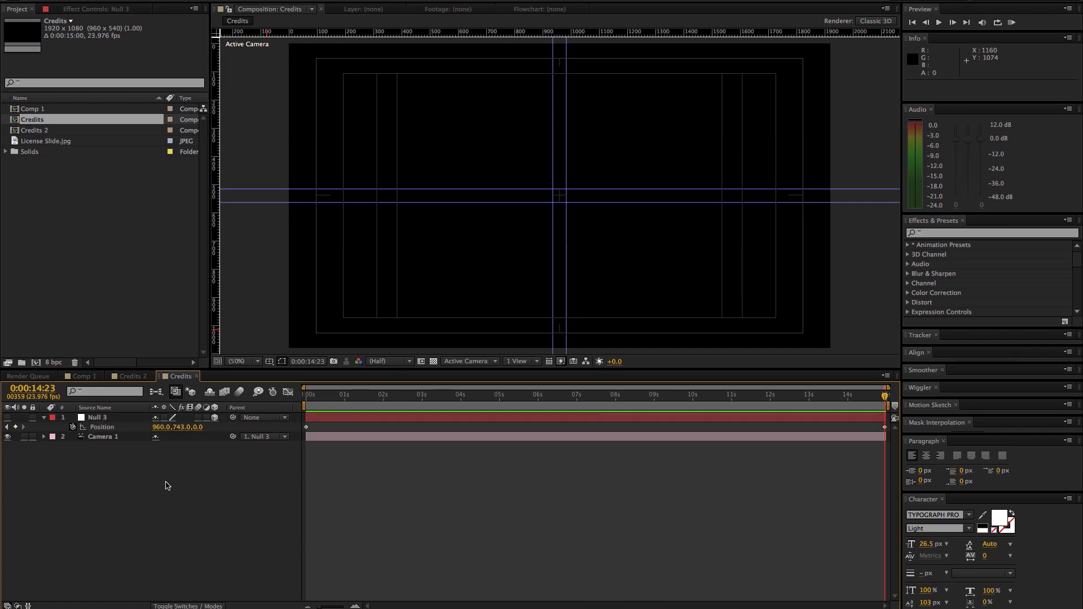
pyautogui.moveTo(181, 458)
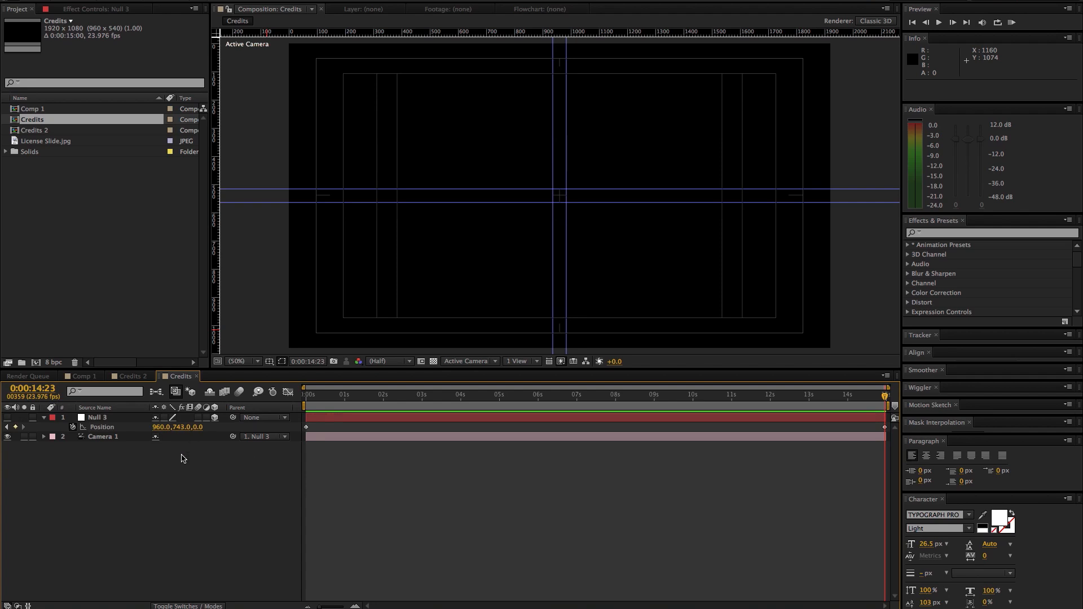
# - Add a text layer reading DIRECTOR above the frame centre and select its text
pyautogui.rightClick(182, 458)
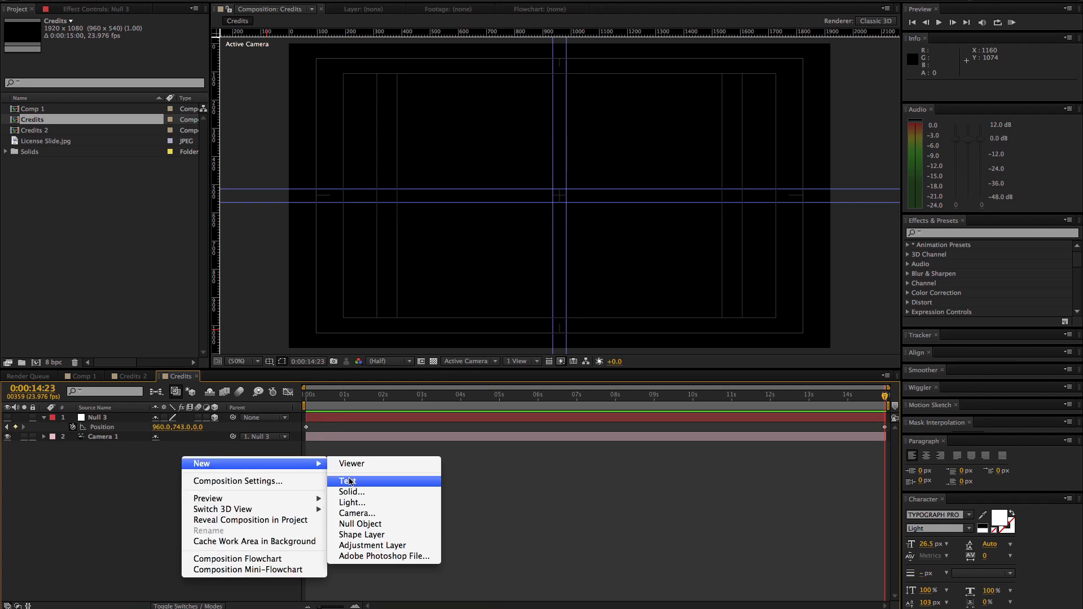
pyautogui.click(347, 480)
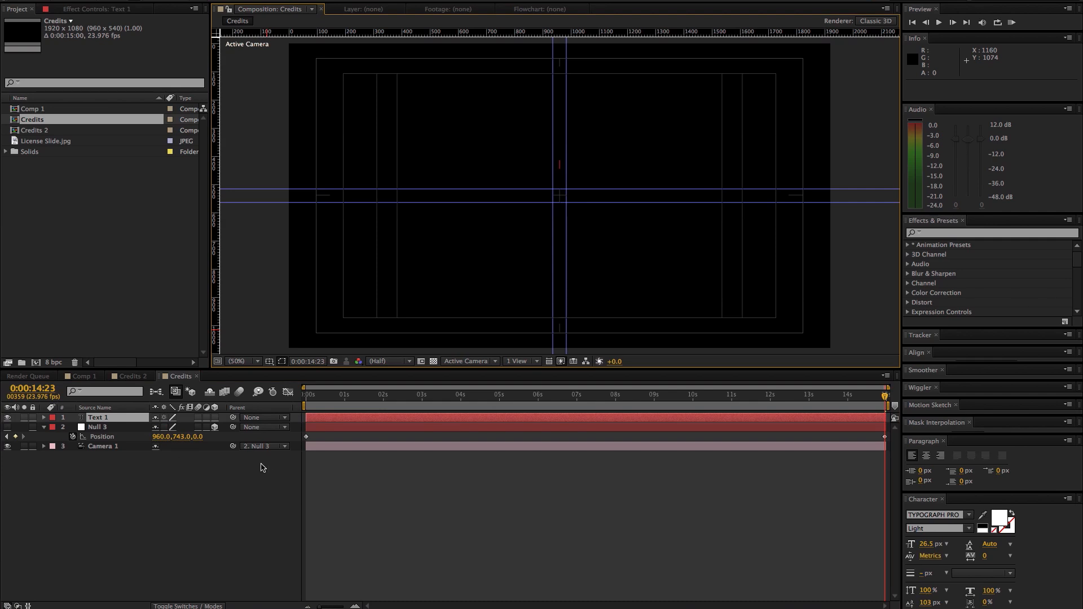
pyautogui.moveTo(430, 182)
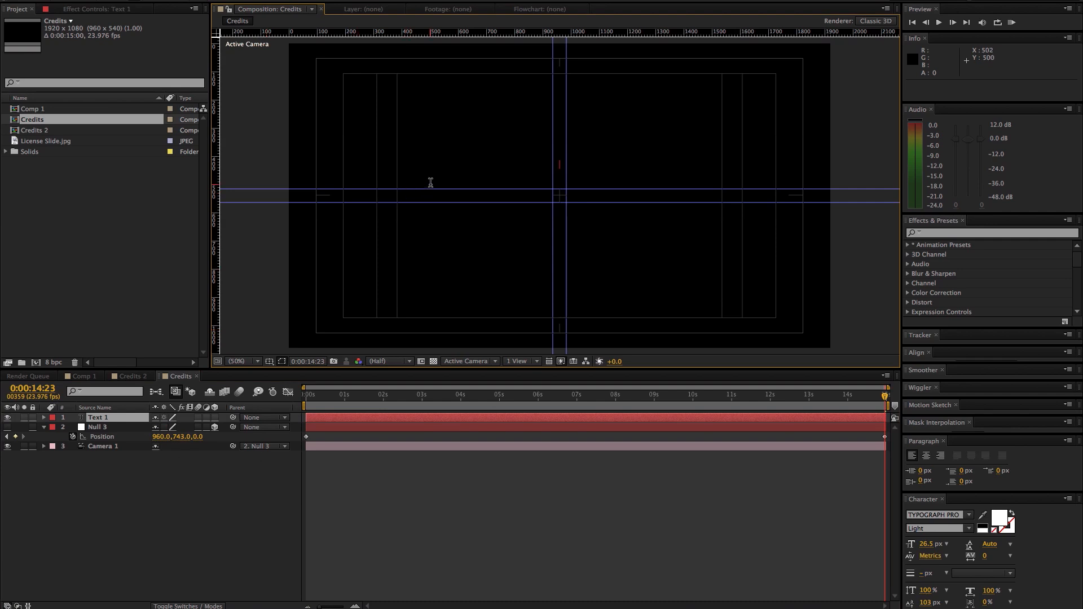
pyautogui.moveTo(469, 172)
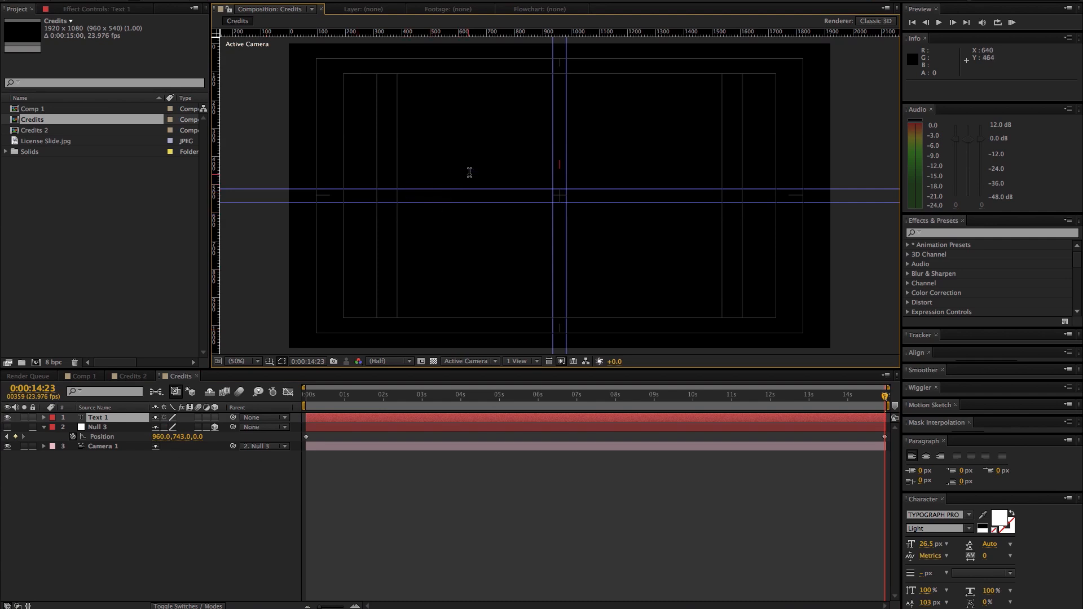
pyautogui.moveTo(533, 267)
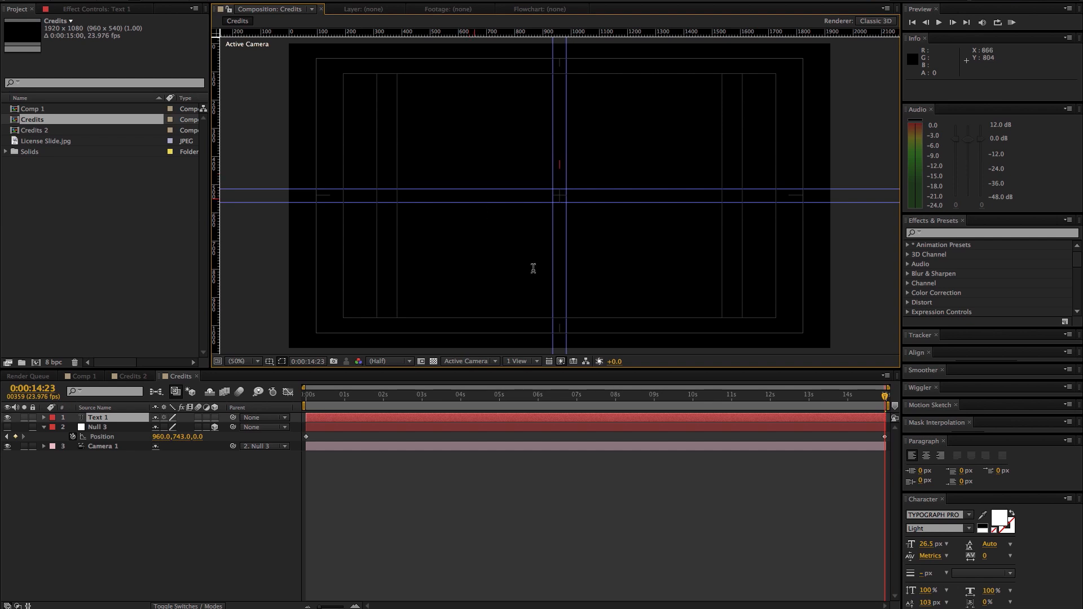
pyautogui.moveTo(939, 455)
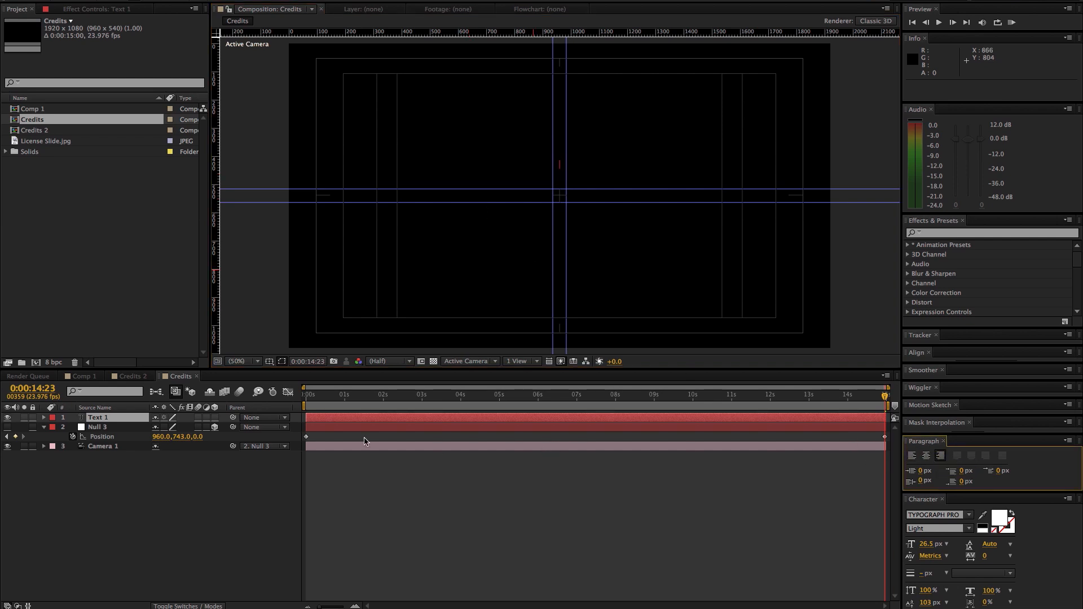
pyautogui.click(114, 418)
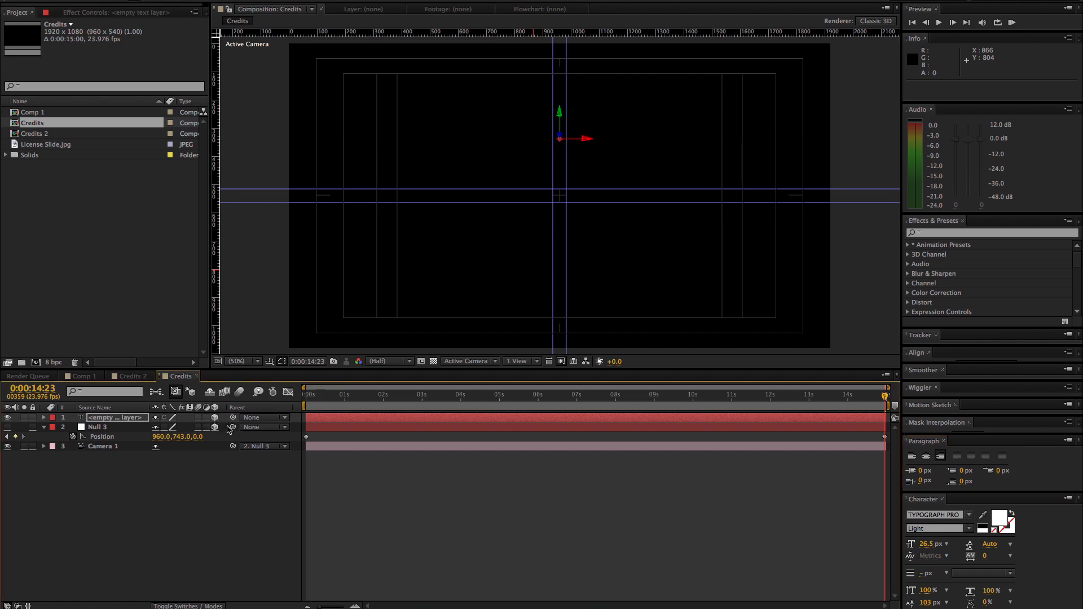
pyautogui.click(487, 151)
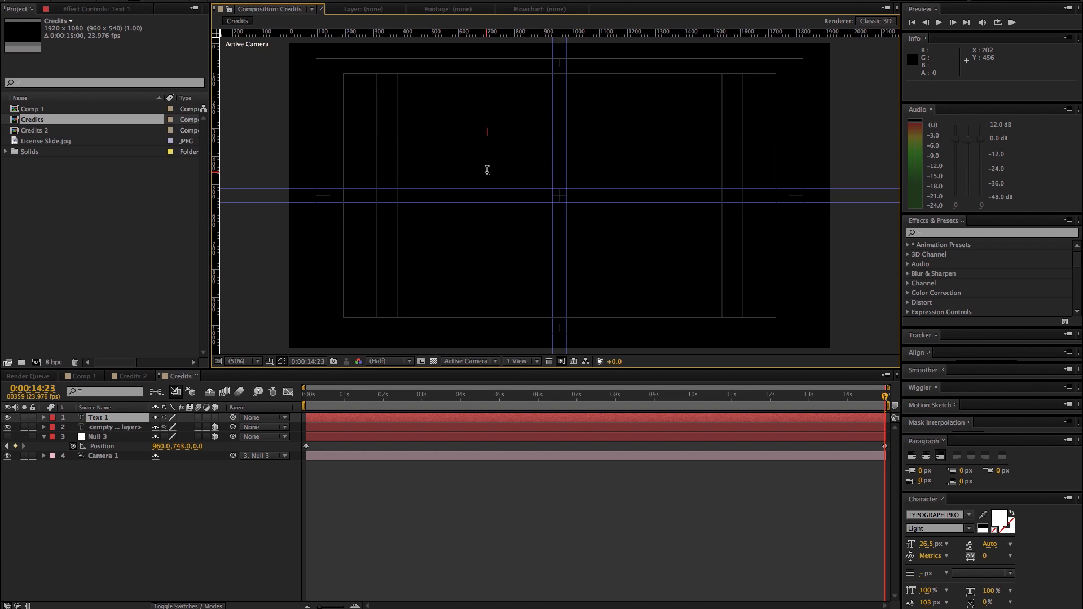
pyautogui.write('DIR')
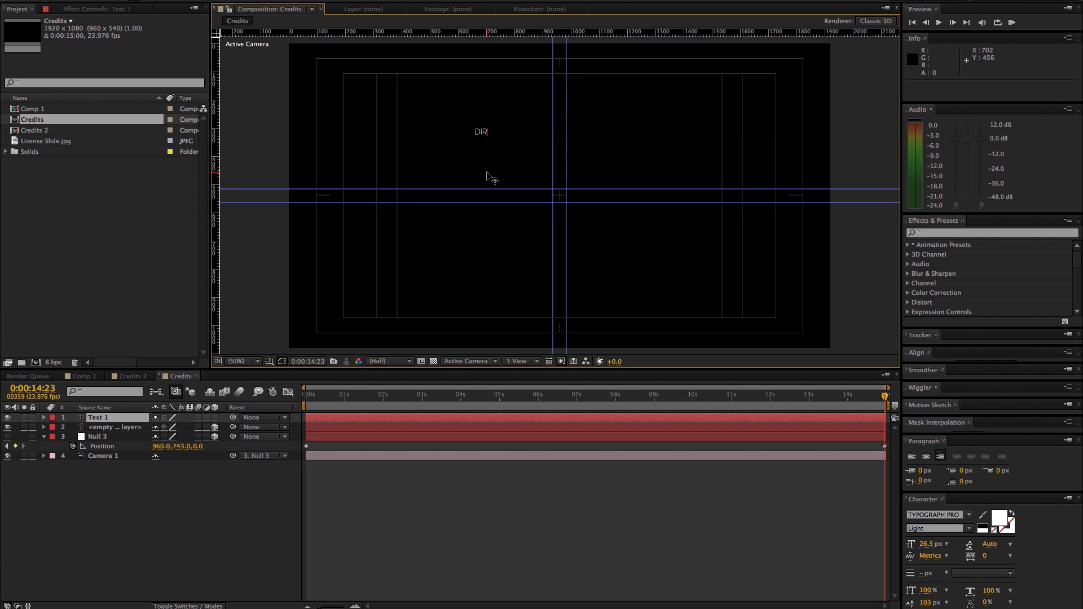
pyautogui.write('ECTOR')
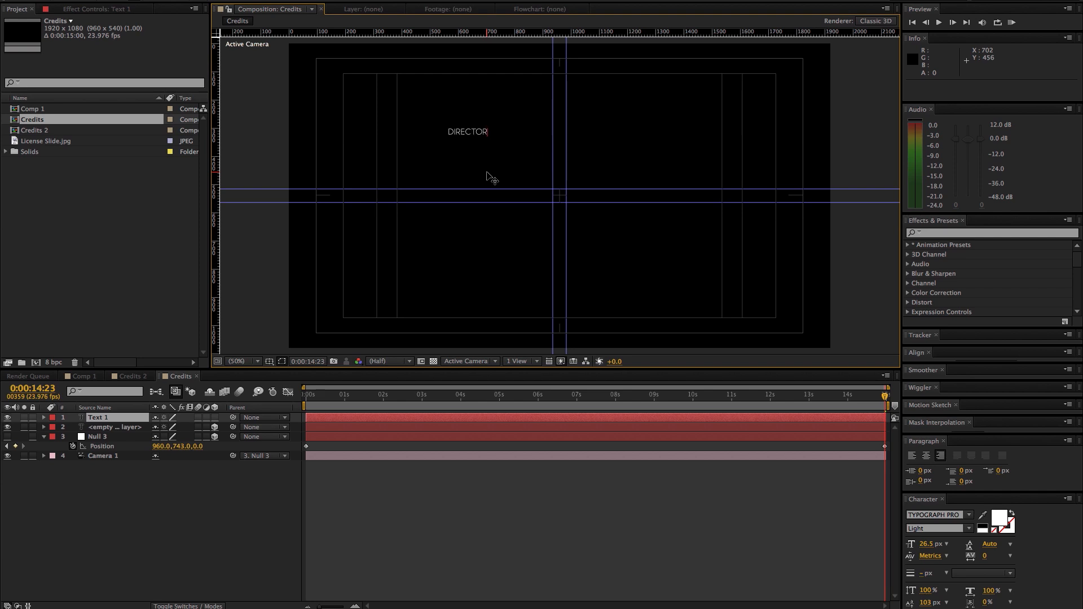
pyautogui.doubleClick(467, 132)
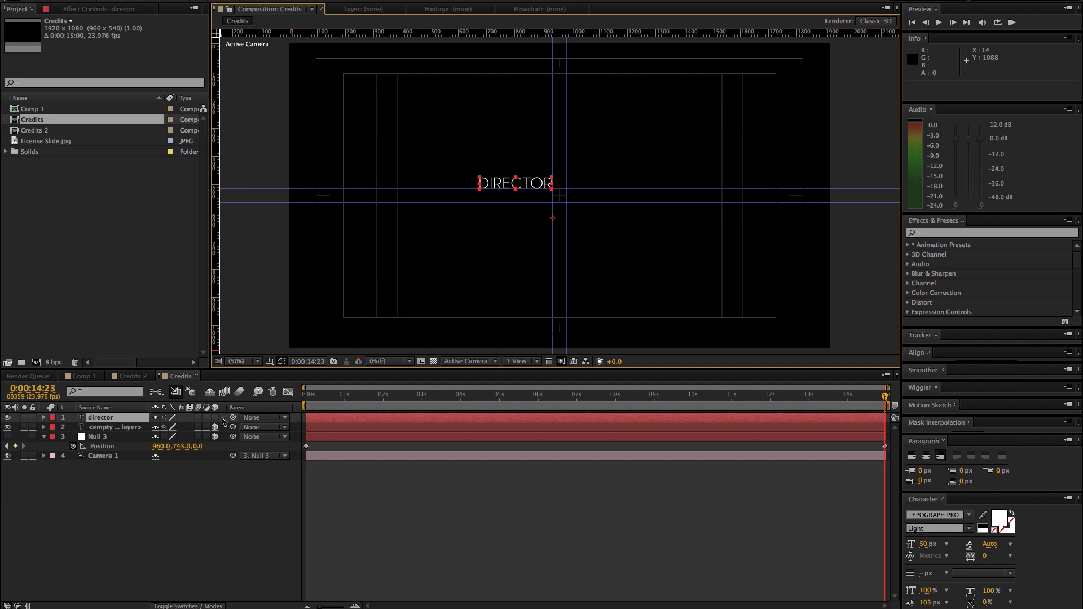
# - Delete the leftover empty text layer and reselect the DIRECTOR title layer
pyautogui.click(114, 427)
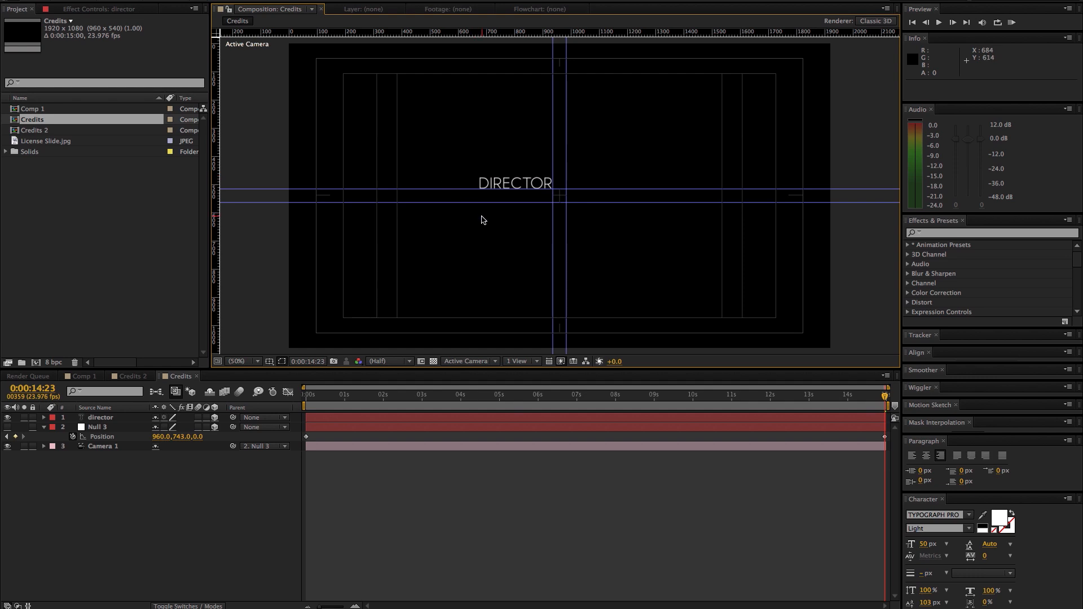
pyautogui.click(514, 182)
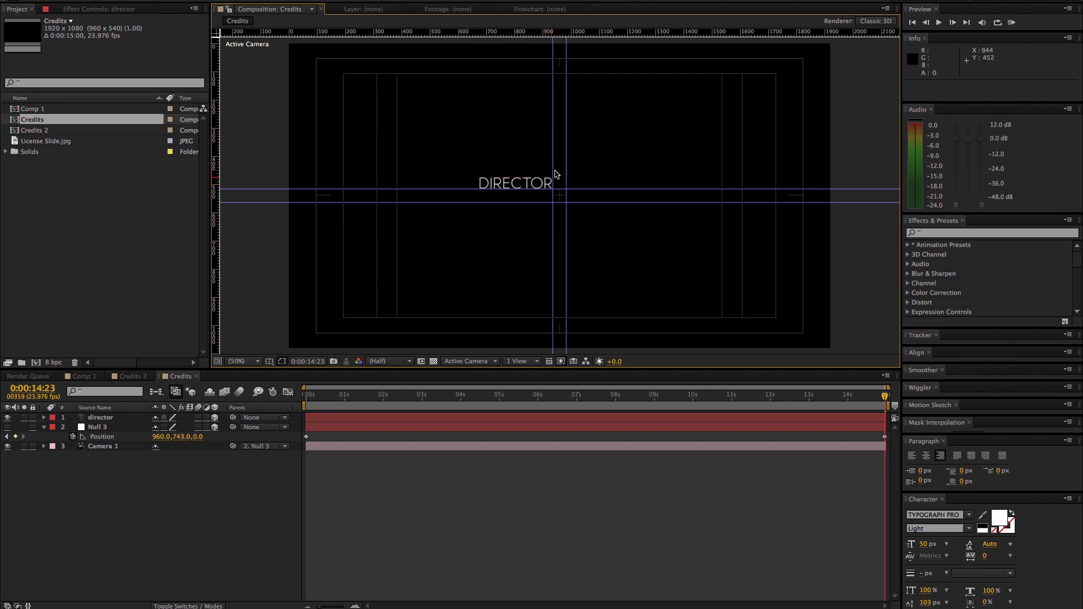
pyautogui.moveTo(634, 202)
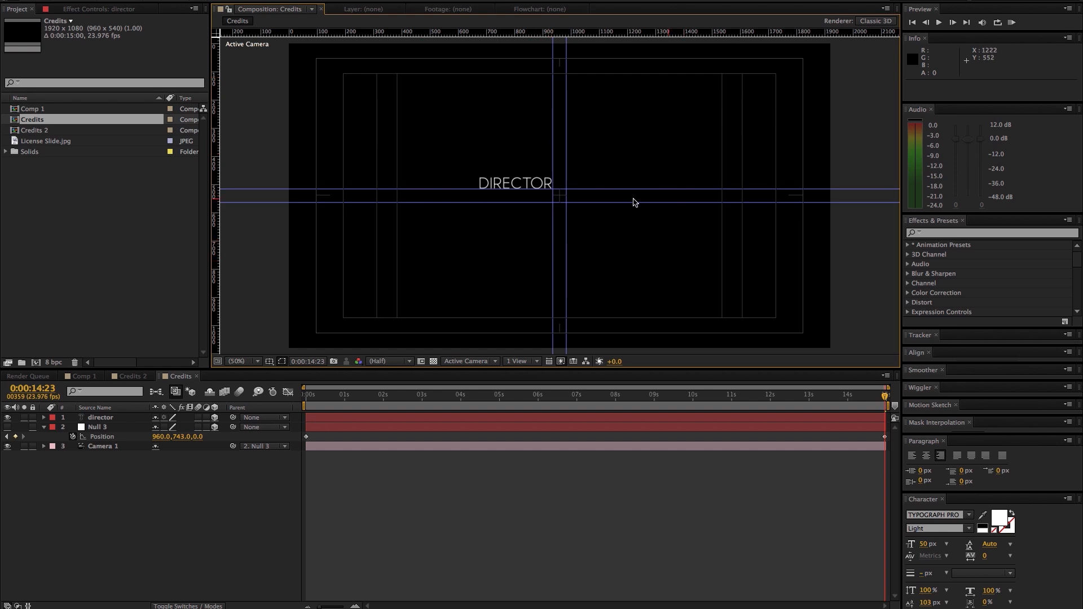
pyautogui.click(99, 417)
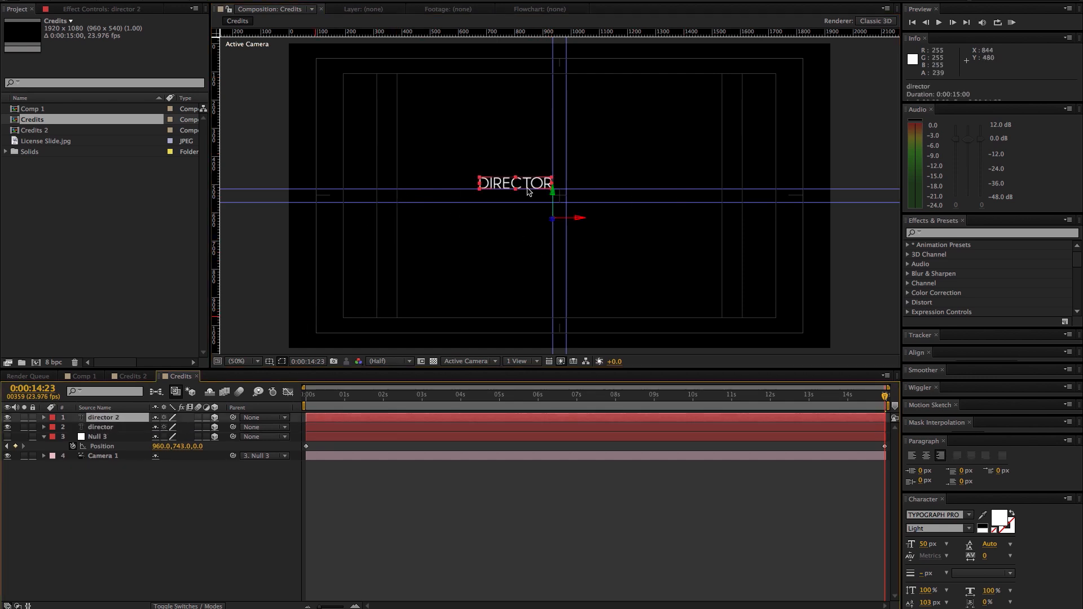
pyautogui.press('cmd+d')
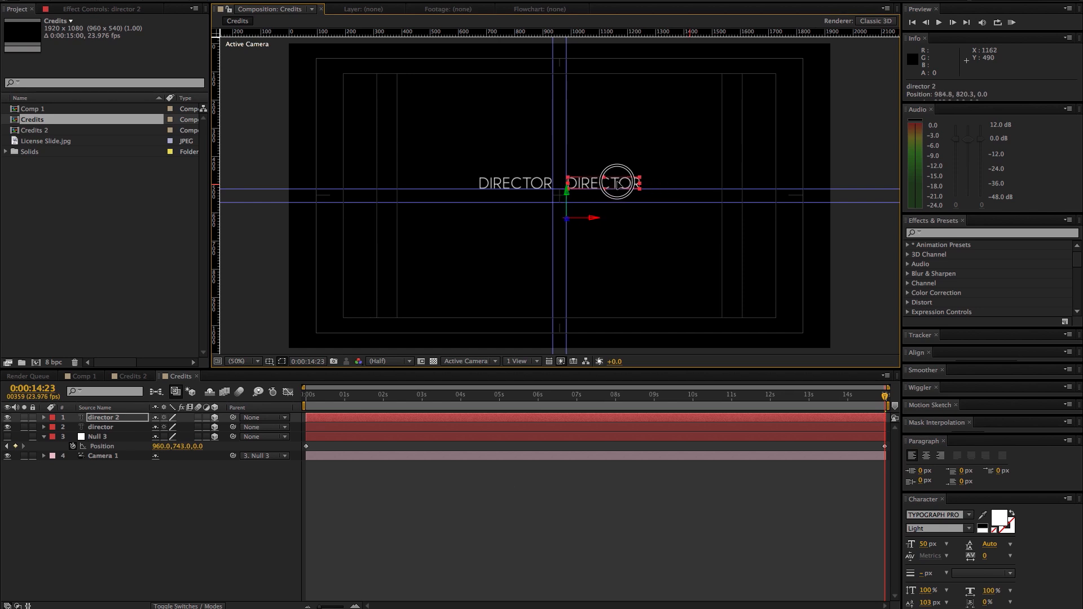
pyautogui.moveTo(618, 185)
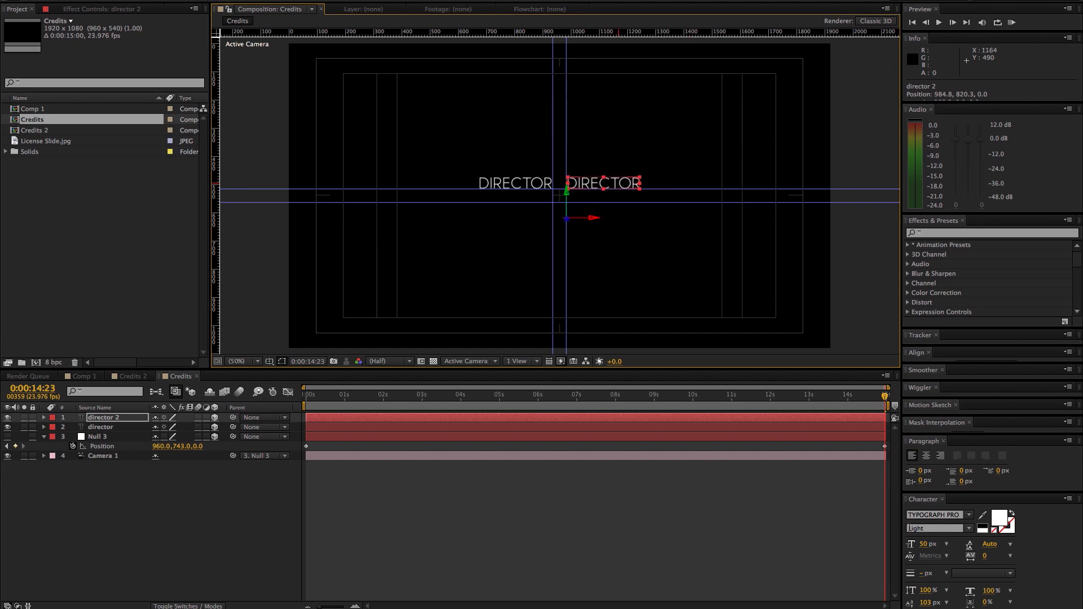
pyautogui.click(936, 528)
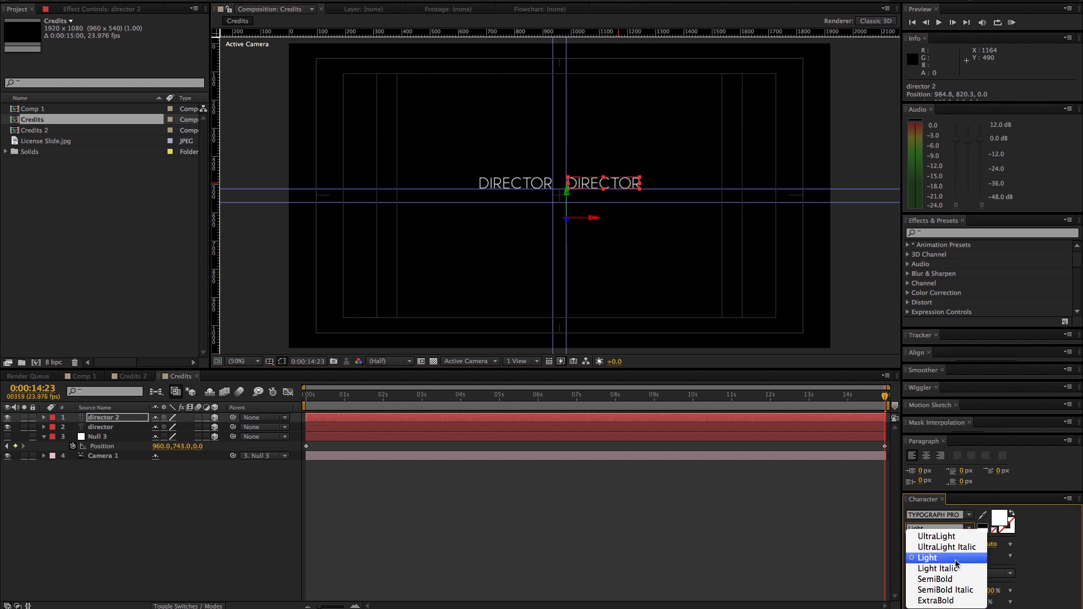
pyautogui.click(935, 578)
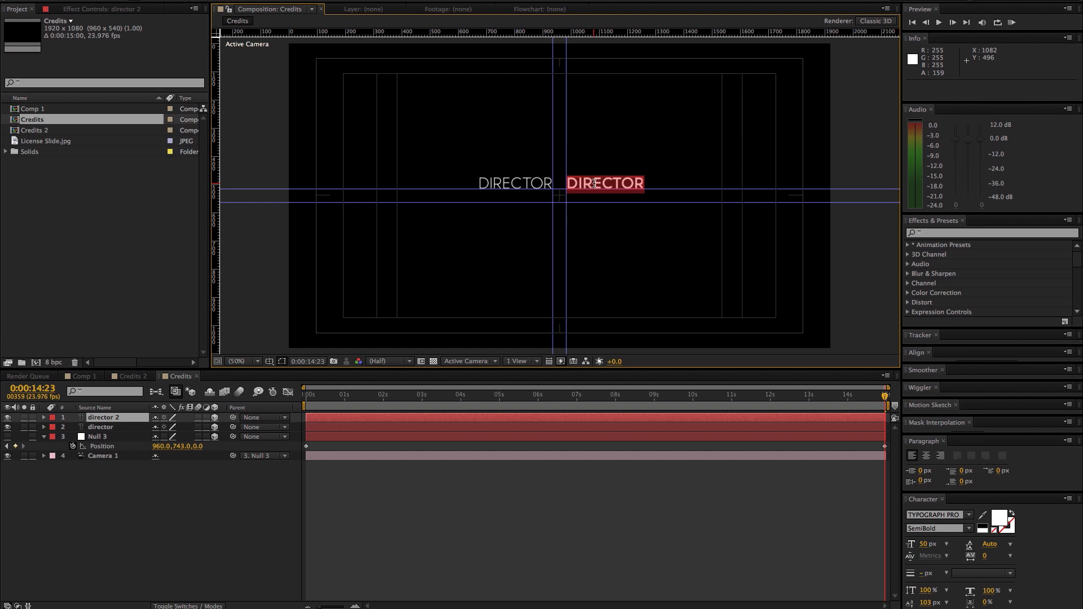
pyautogui.write('M')
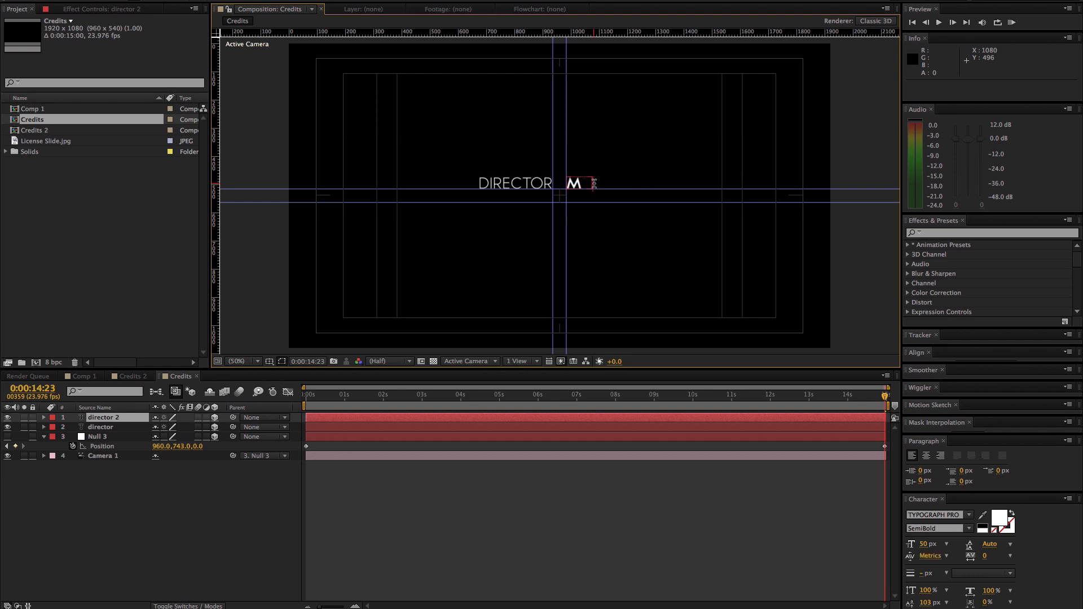
pyautogui.write('ATT HAMPTON')
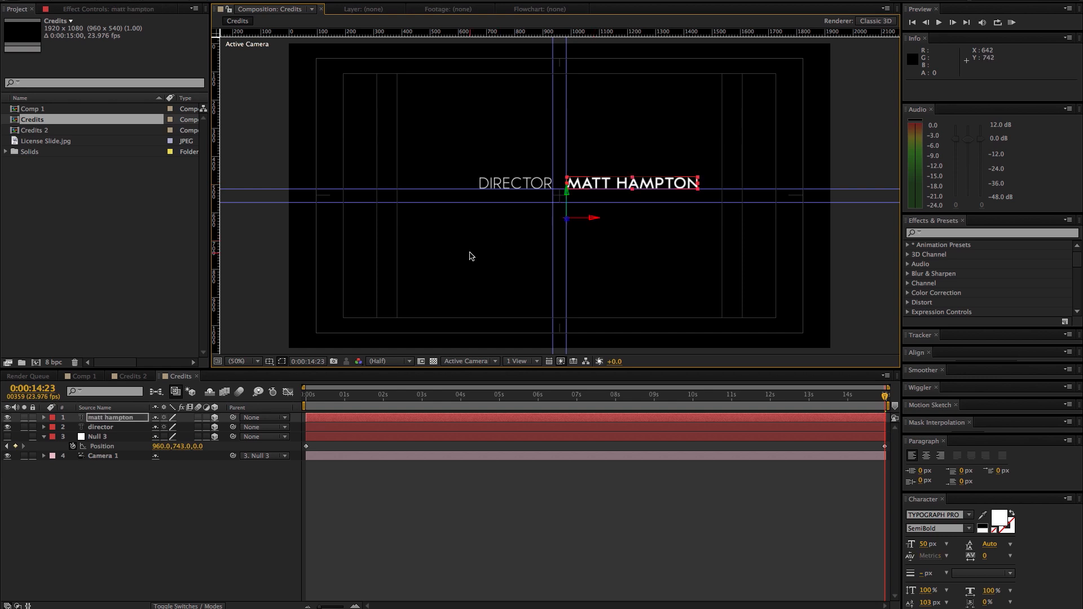
pyautogui.click(100, 427)
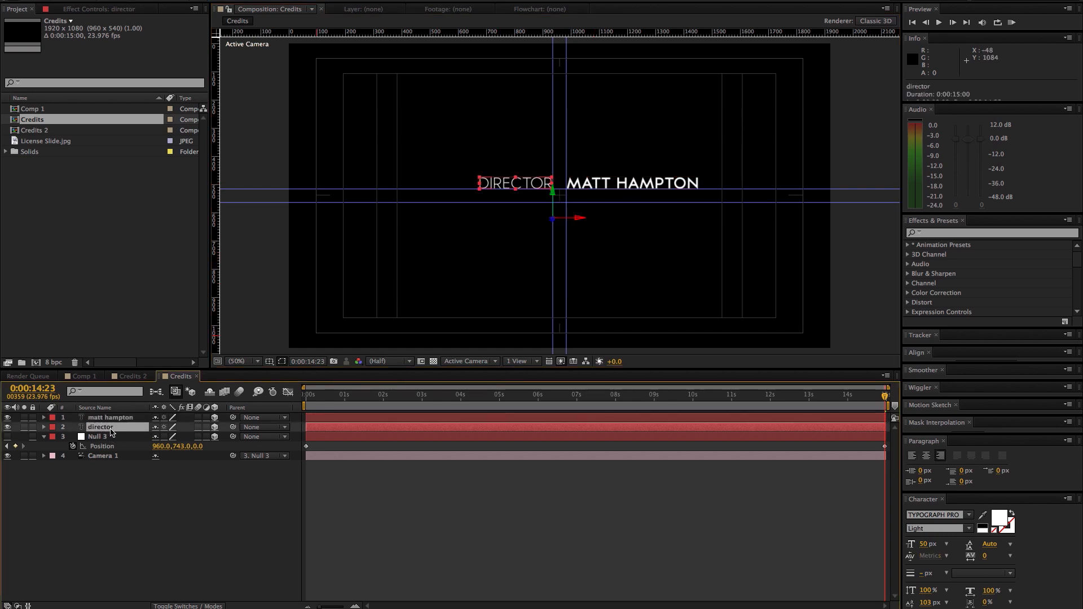
pyautogui.click(111, 417)
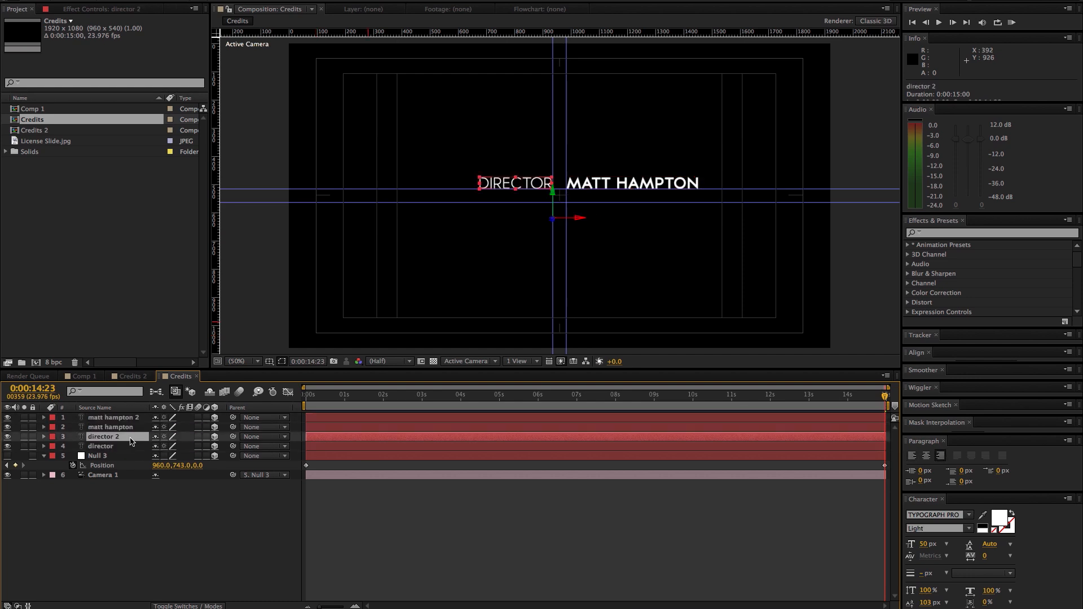
pyautogui.click(114, 418)
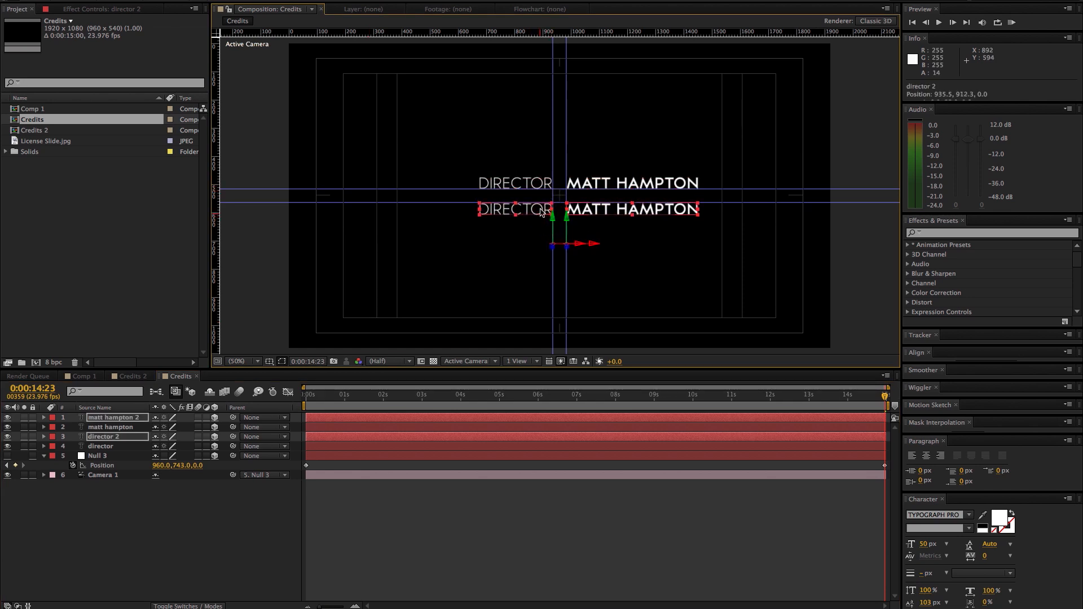
pyautogui.click(513, 249)
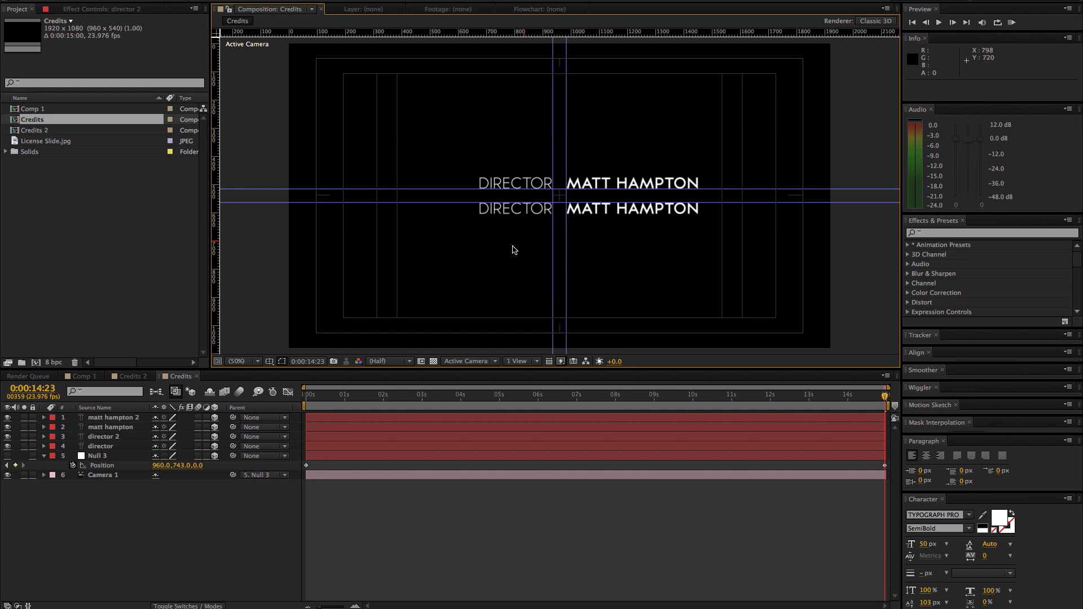
pyautogui.moveTo(469, 199)
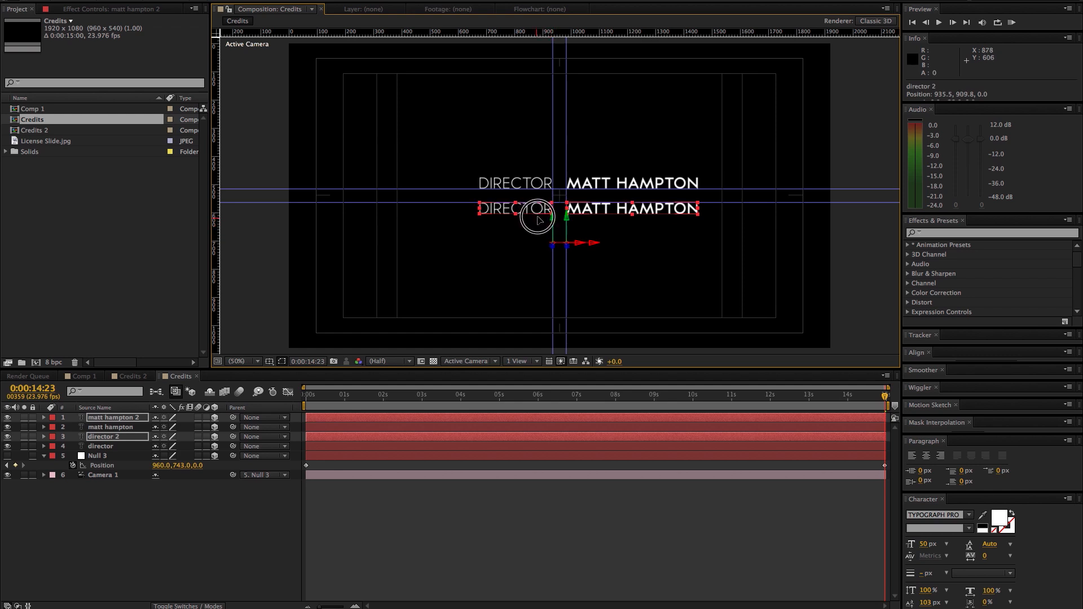
pyautogui.moveTo(537, 217)
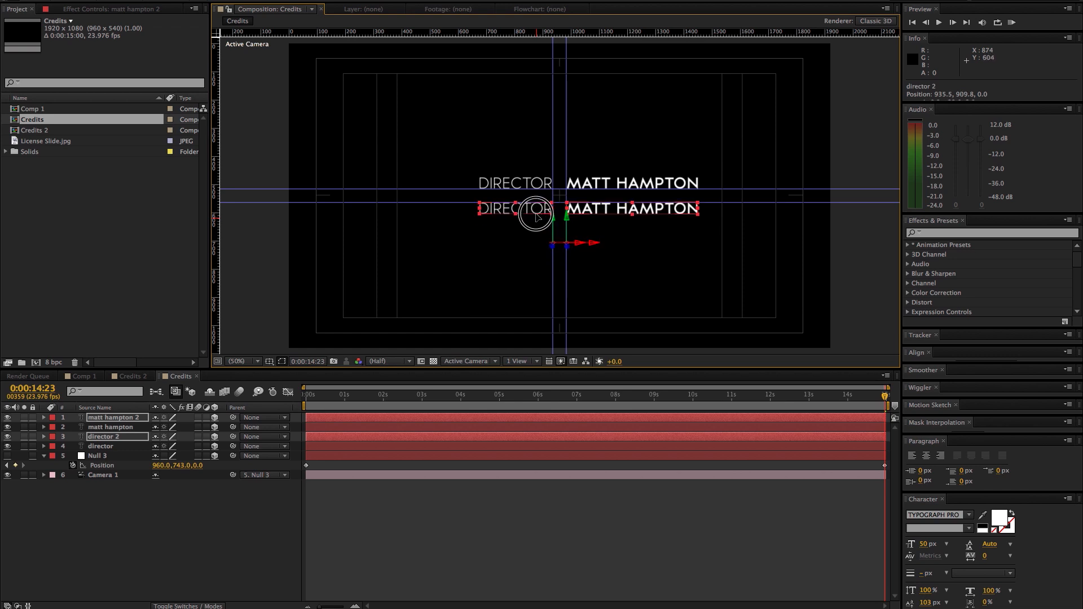
pyautogui.moveTo(538, 216)
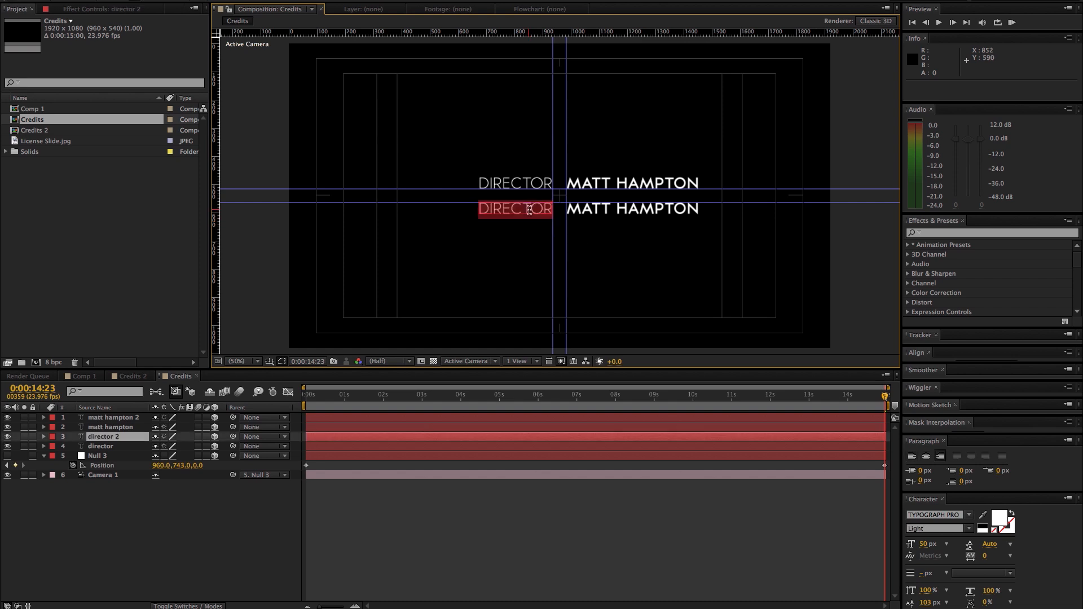
pyautogui.write('PRODUCER')
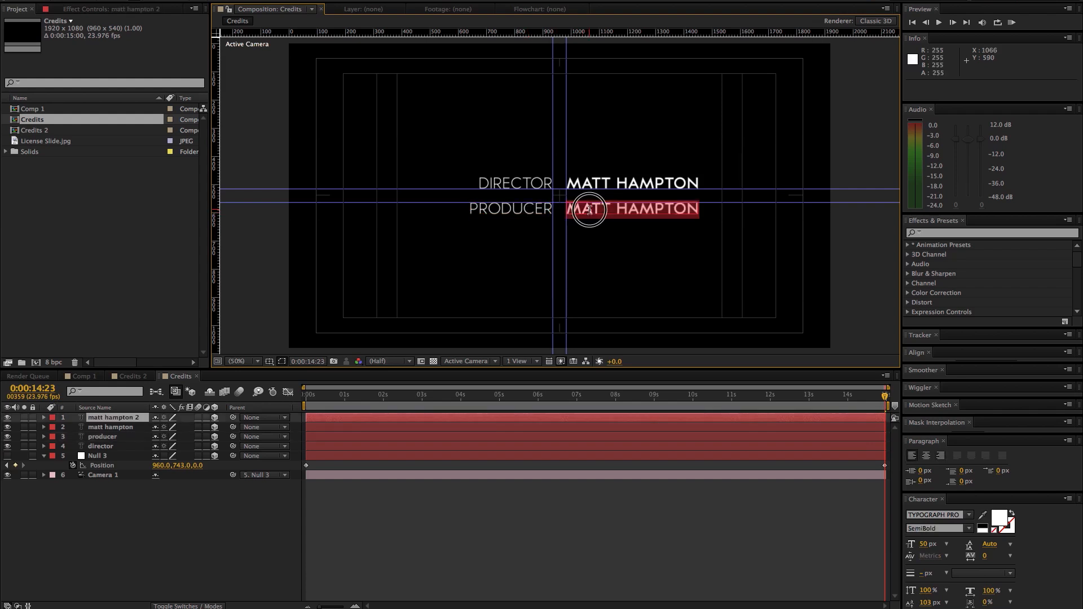
pyautogui.moveTo(588, 209)
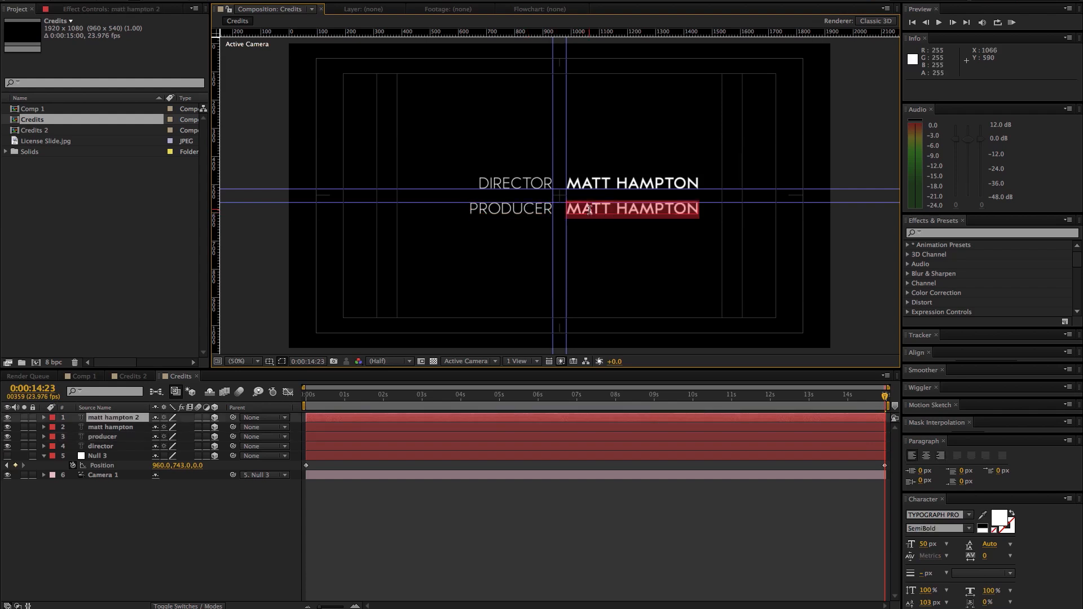
# - Retype the producer name as SOME OTHER GUY, SECOND PRODUCER and THRID PRODUCER
pyautogui.write('SOME OTHER GUY')
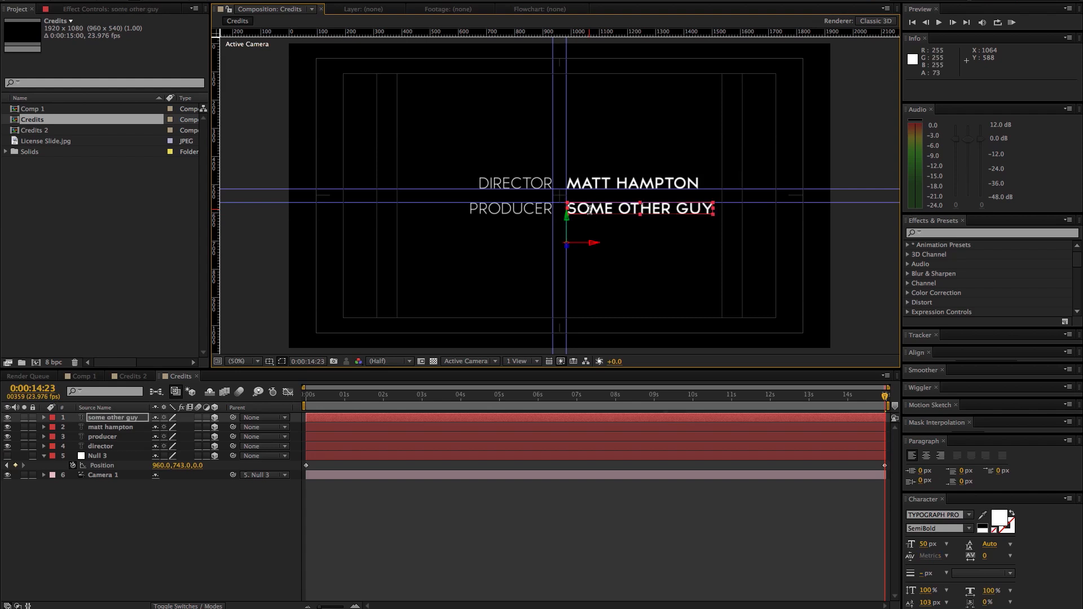
pyautogui.moveTo(511, 228)
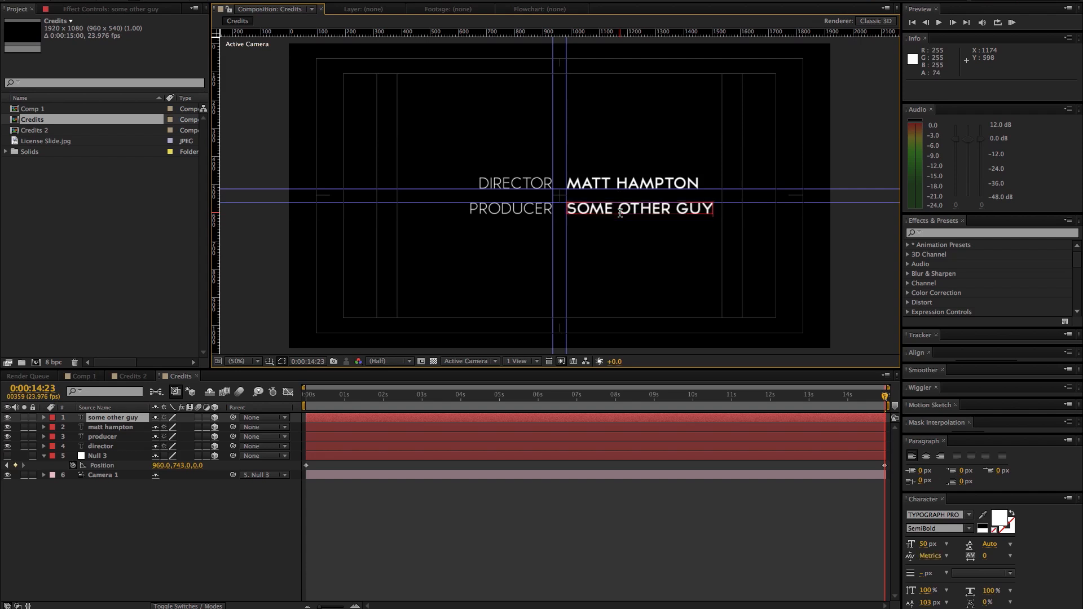
pyautogui.write('SE')
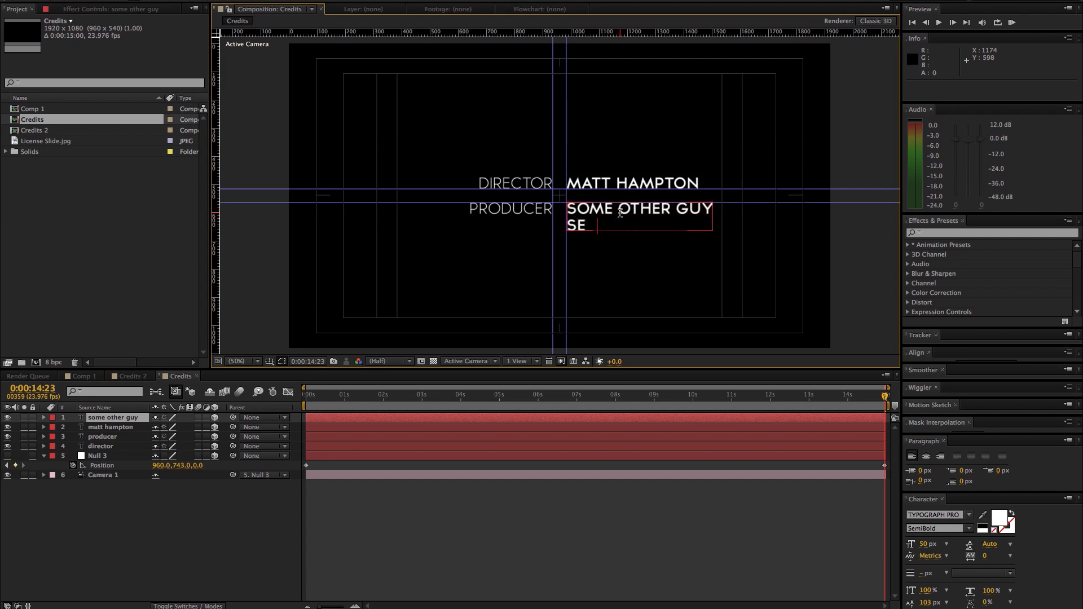
pyautogui.write('COND PRODUCER')
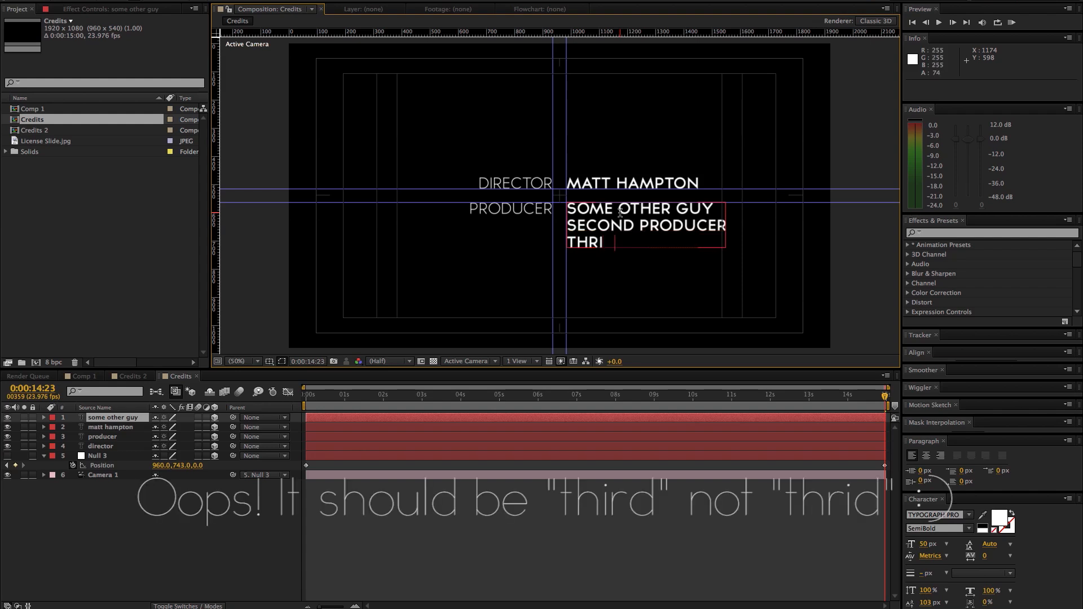
pyautogui.write('D PRODUCER')
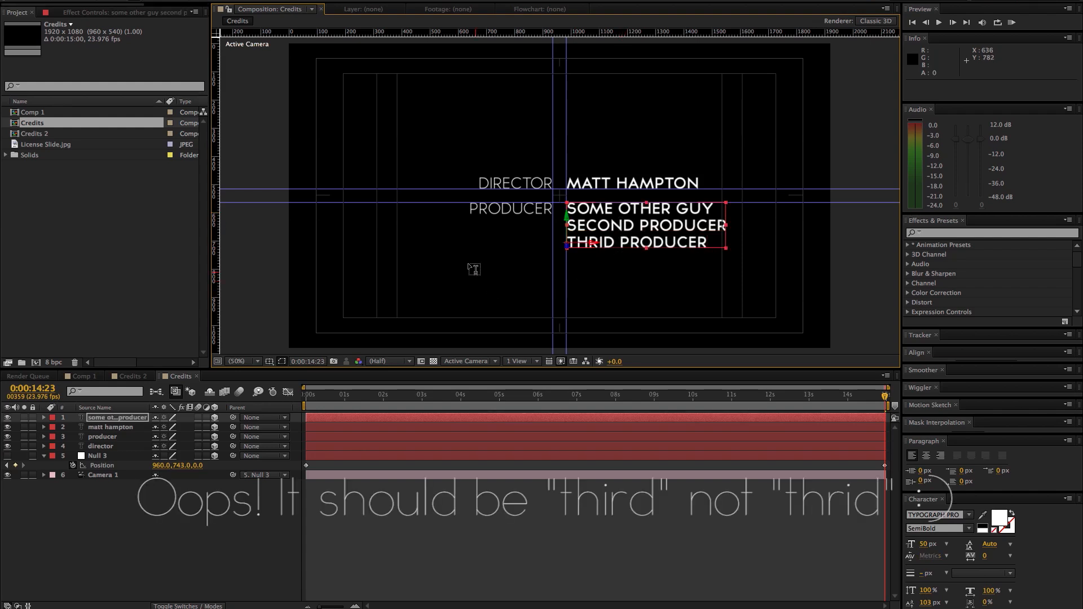
pyautogui.click(447, 429)
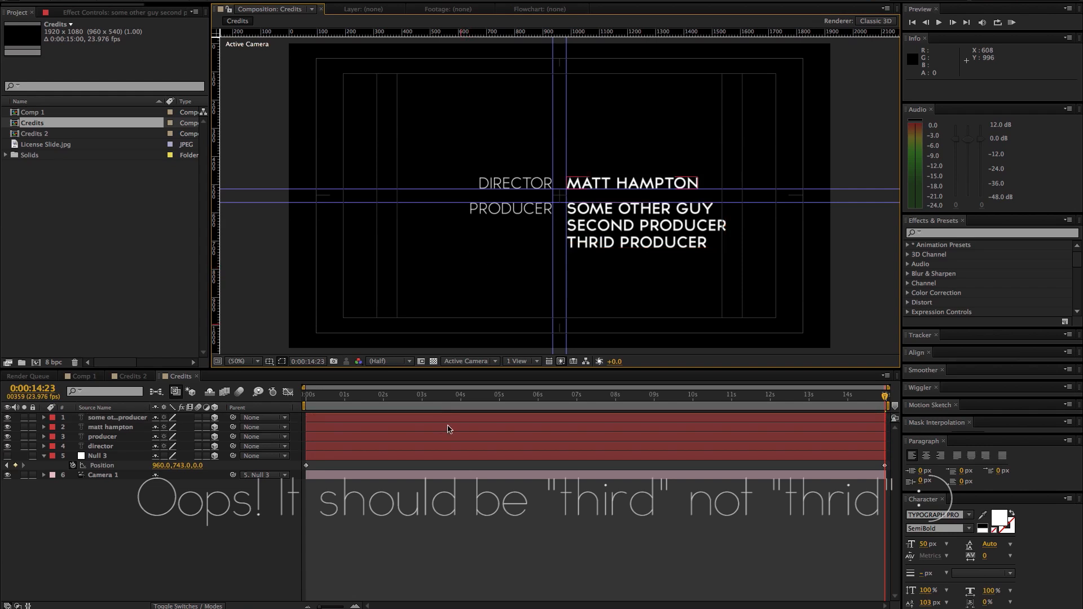
pyautogui.moveTo(885, 394)
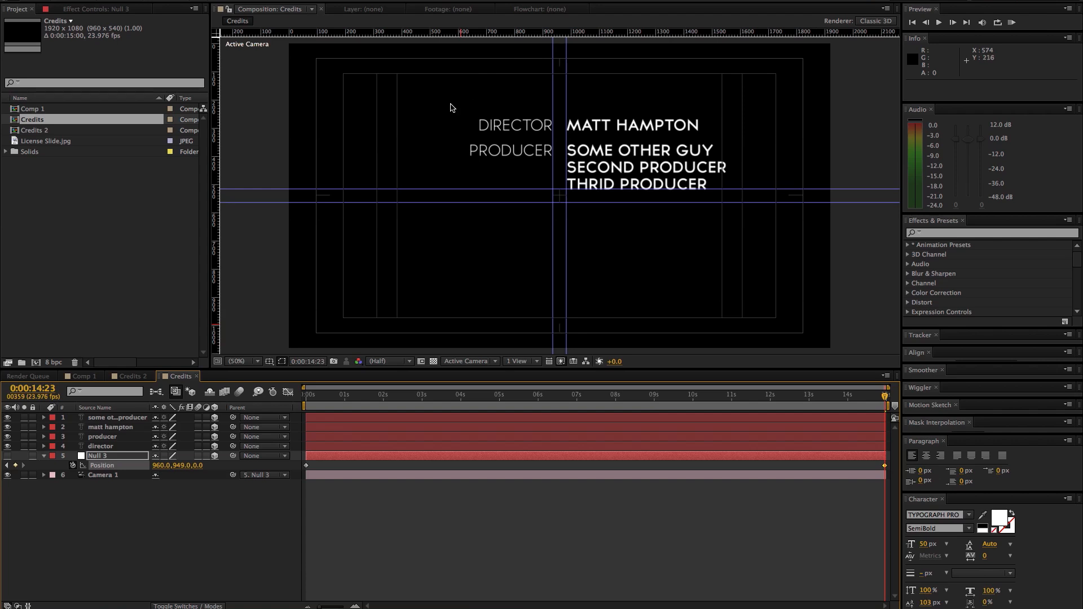
# - Duplicate the credit pair below the producers and retype it as ACCOUNTANT / NEW NAME
pyautogui.click(111, 427)
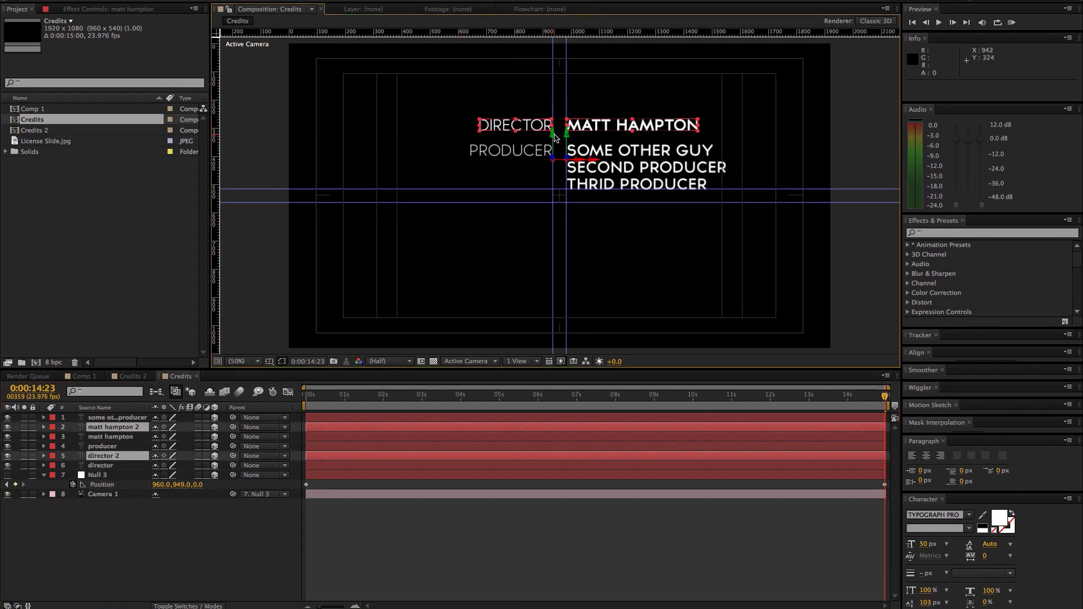
pyautogui.press('cmd+d')
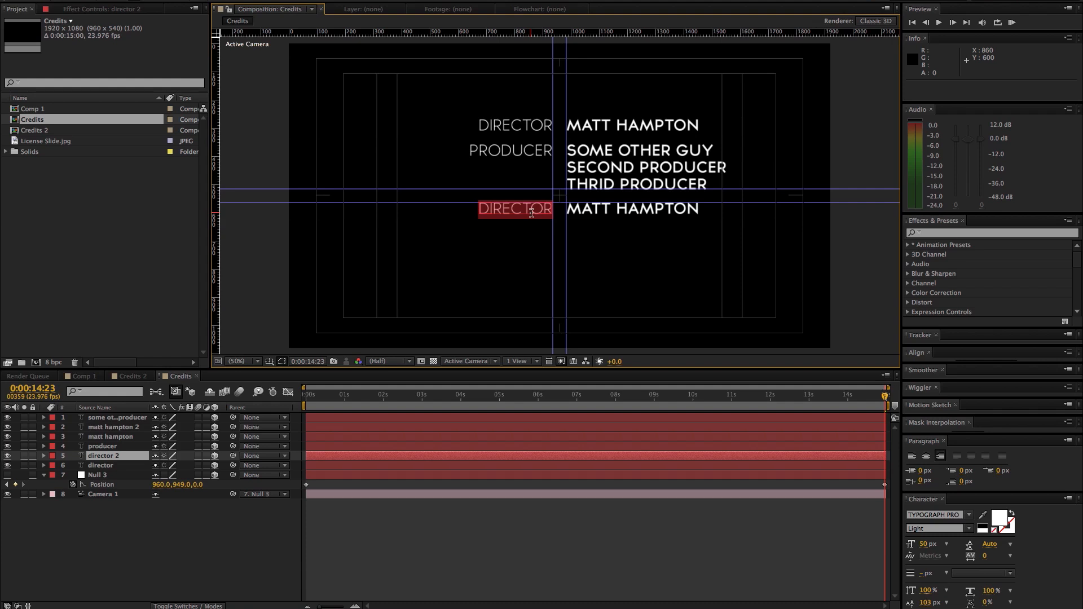
pyautogui.write('ACCOU')
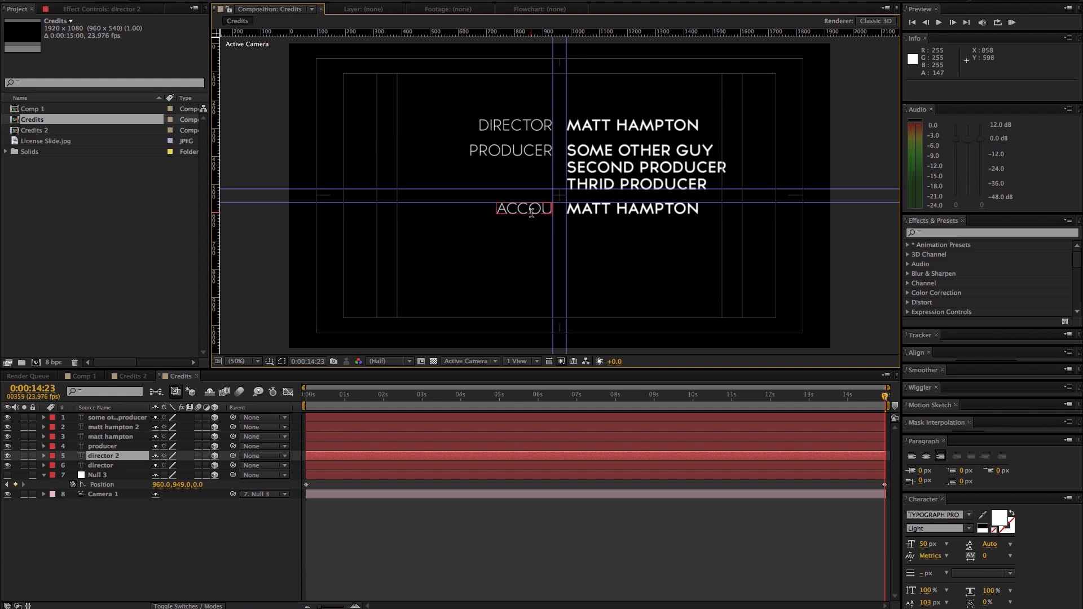
pyautogui.write('NTANT')
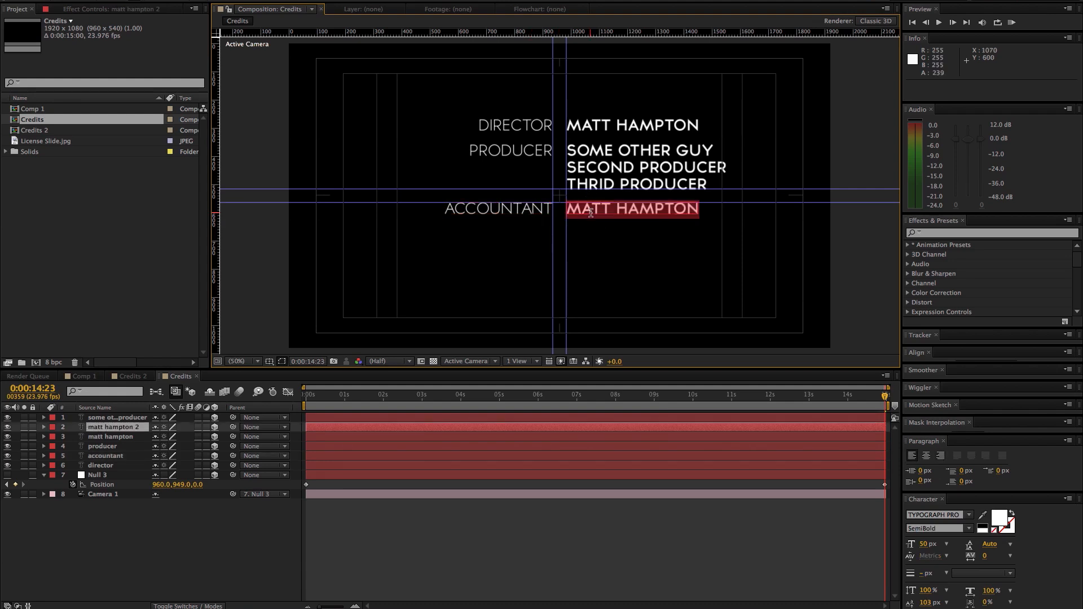
pyautogui.write('AC')
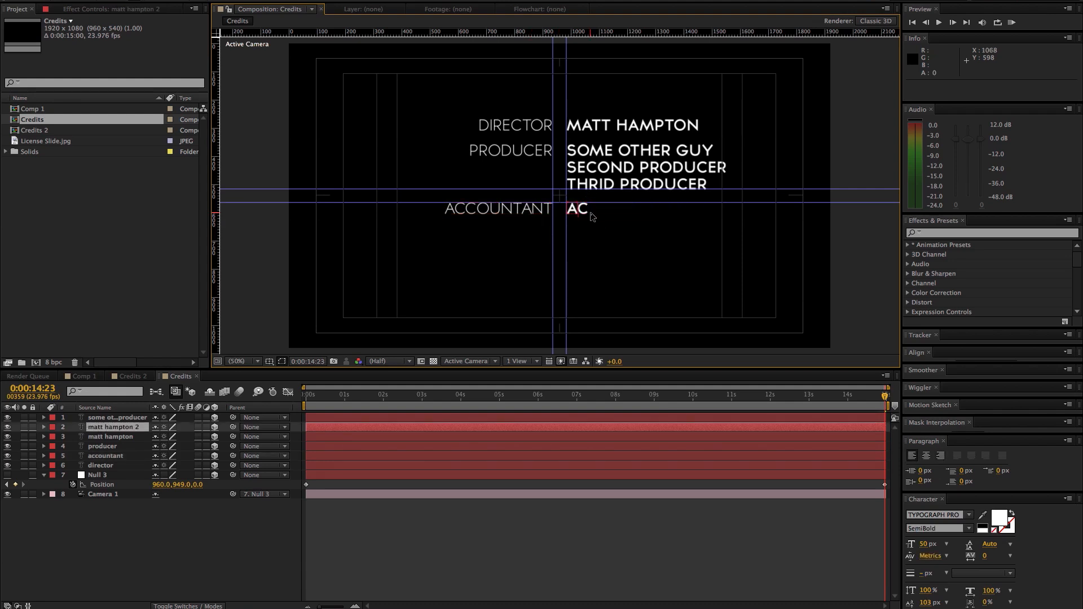
pyautogui.write('NEW NAME')
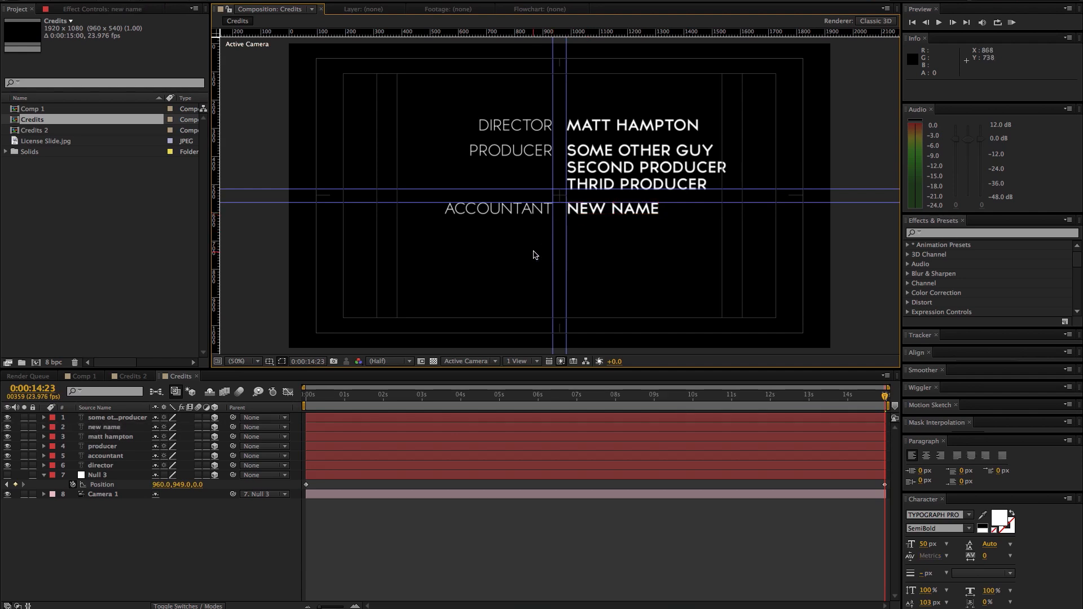
pyautogui.moveTo(81, 153)
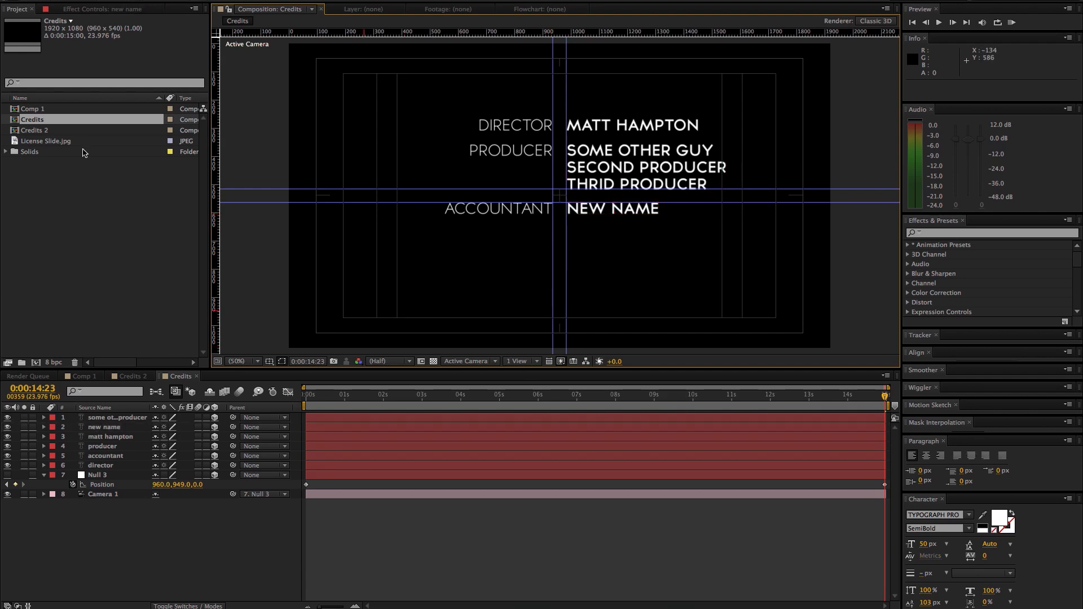
pyautogui.click(46, 141)
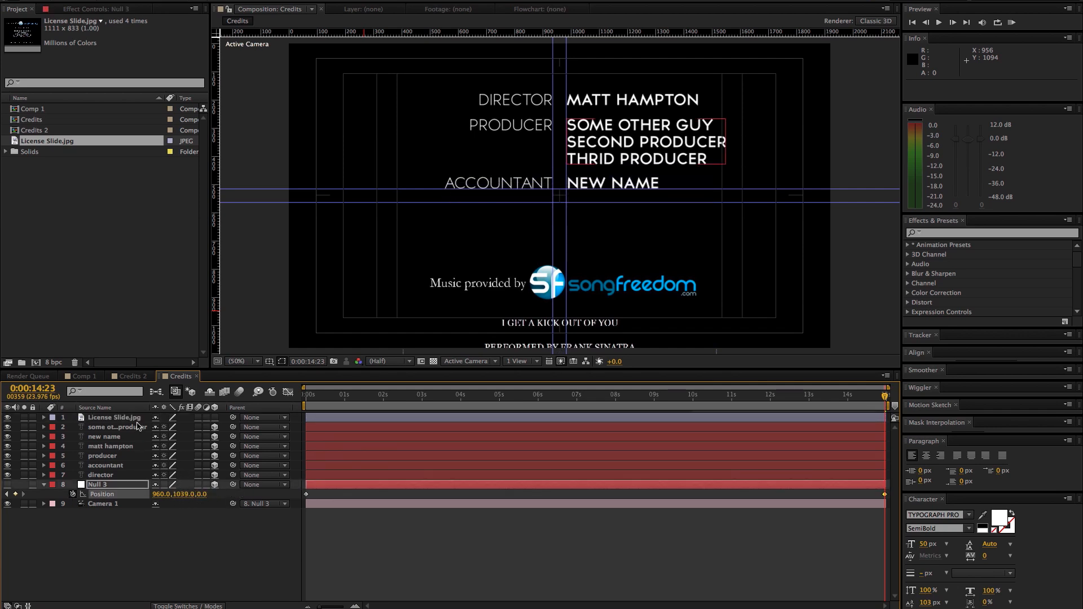
# - Select the License Slide layer and preview the credits scrolling into the music license text
pyautogui.click(113, 417)
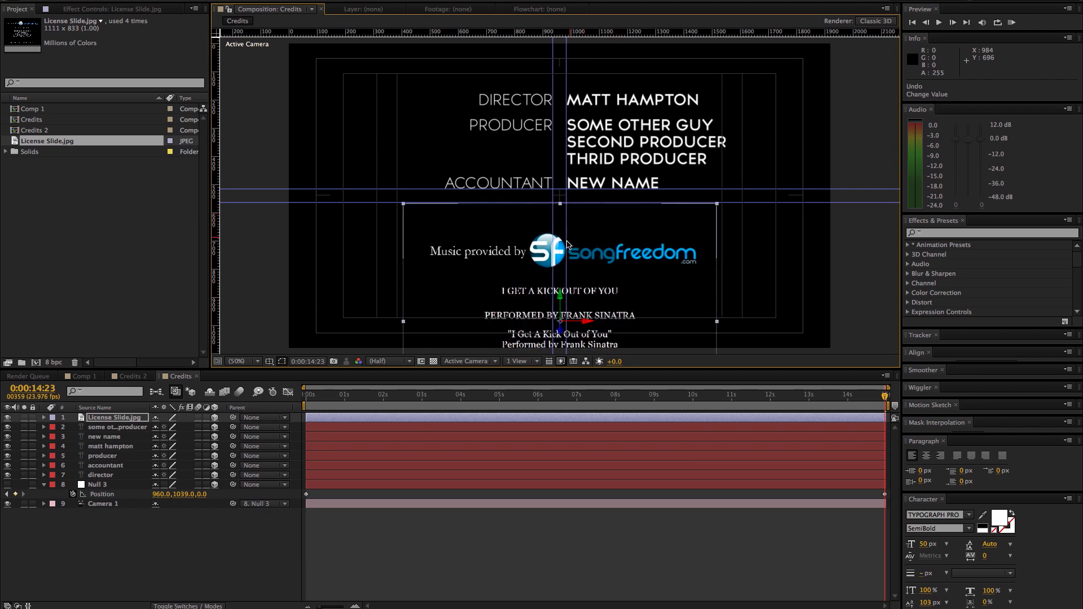
pyautogui.moveTo(570, 209)
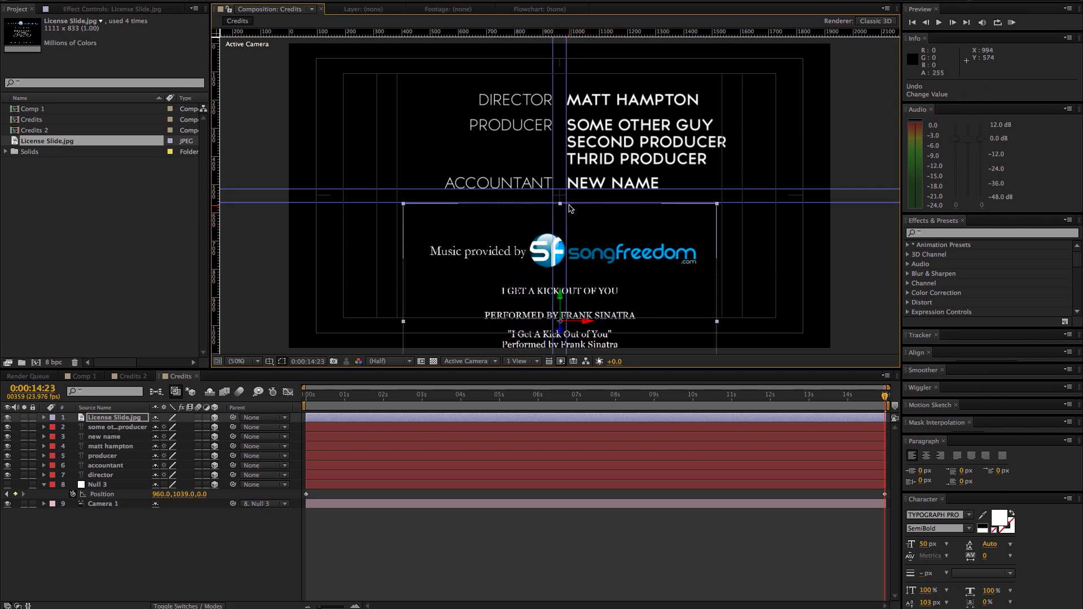
pyautogui.moveTo(561, 298)
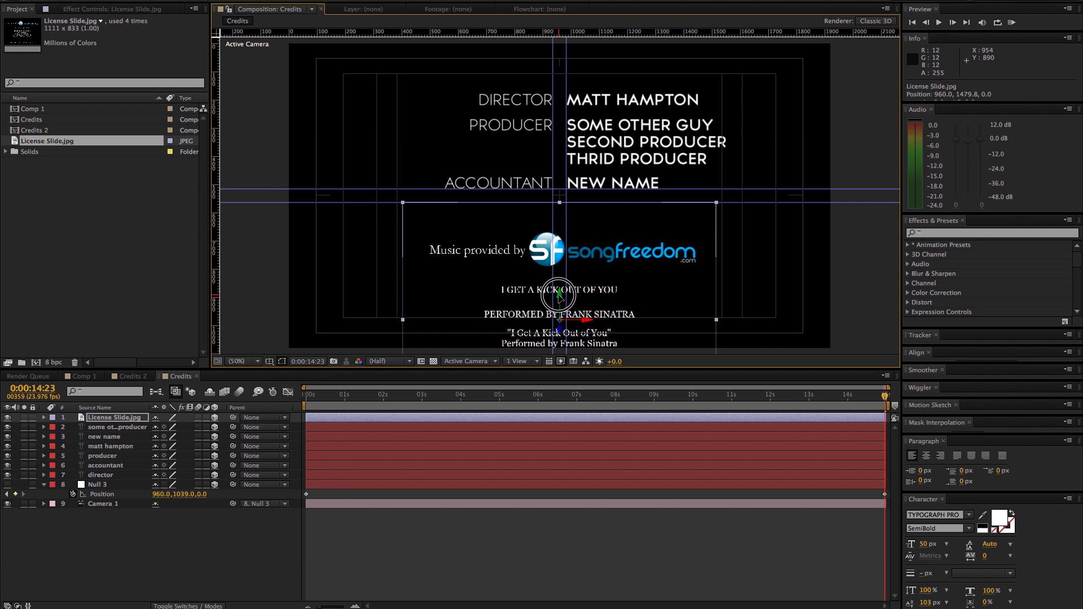
pyautogui.moveTo(242, 354)
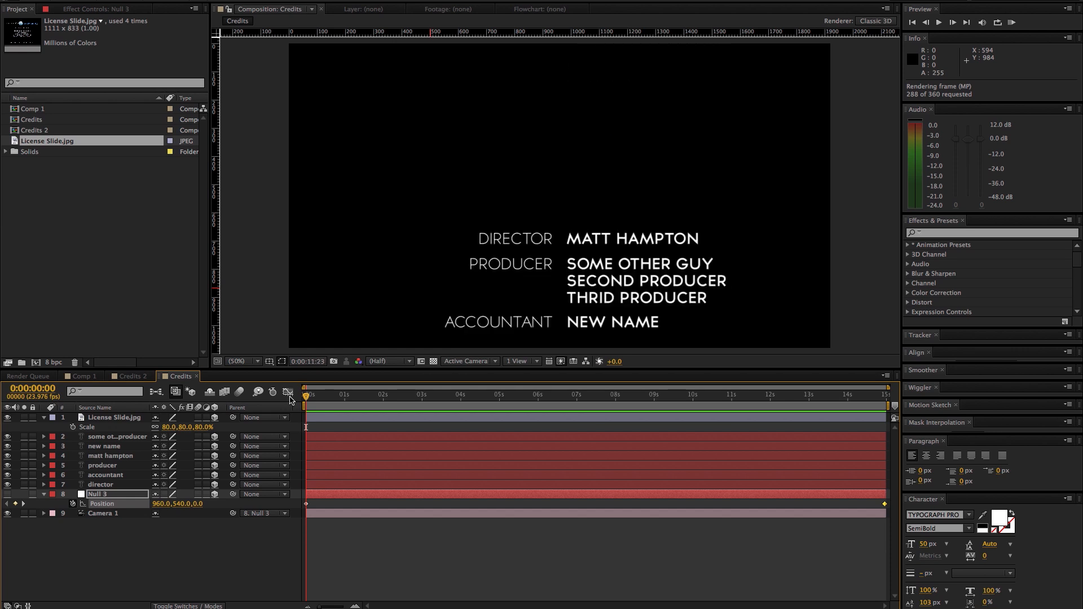
pyautogui.press('space')
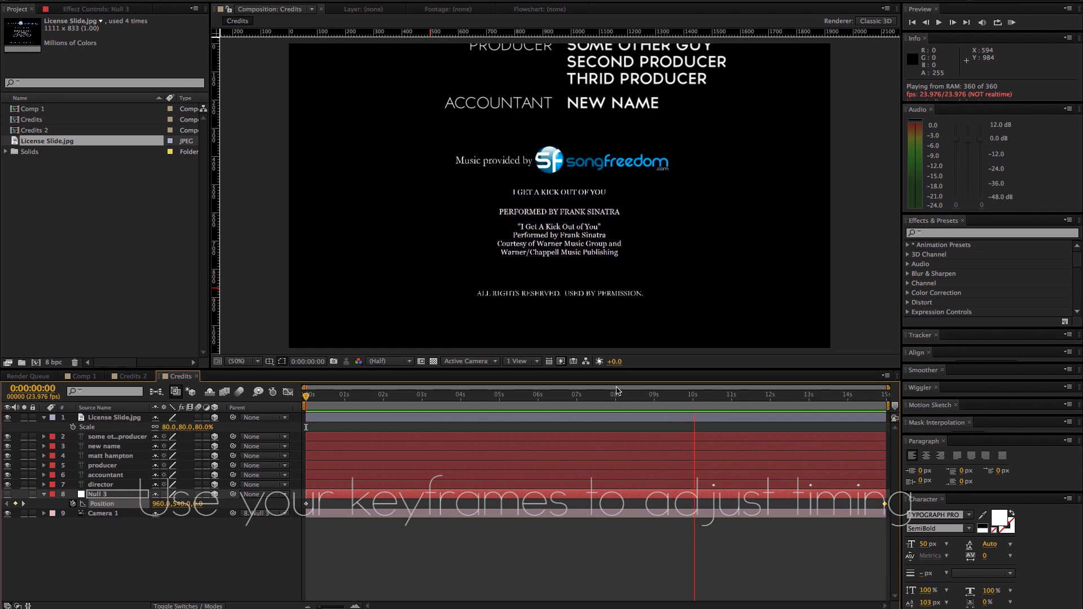
# - Stop the credits preview and scroll the timeline layer list up
pyautogui.click(614, 393)
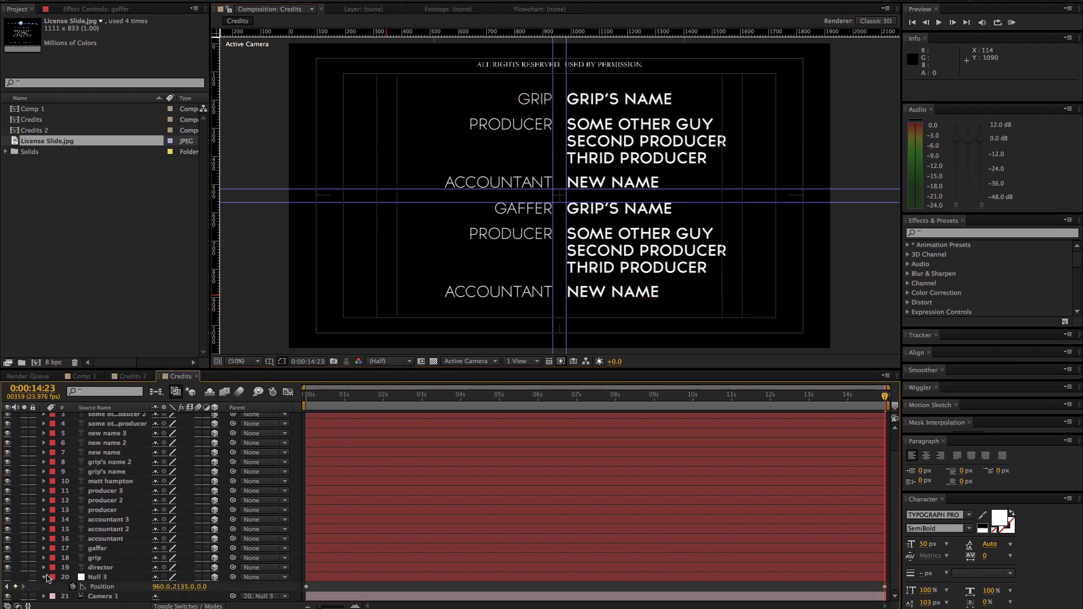
pyautogui.scroll(3)
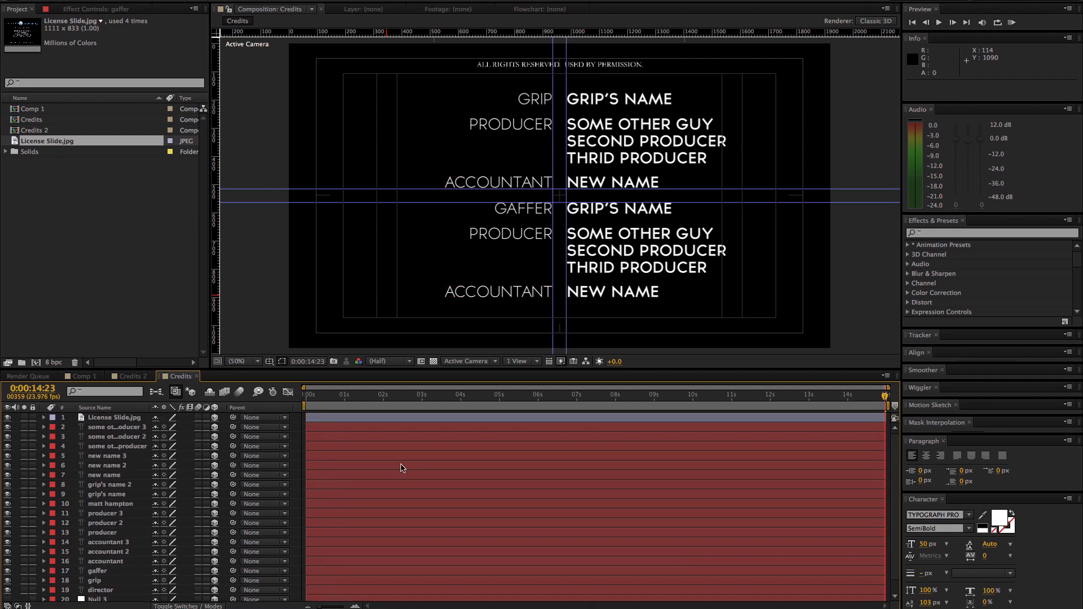
# - Deselect all credit layers before playing the lengthened credit roll preview
pyautogui.click(336, 394)
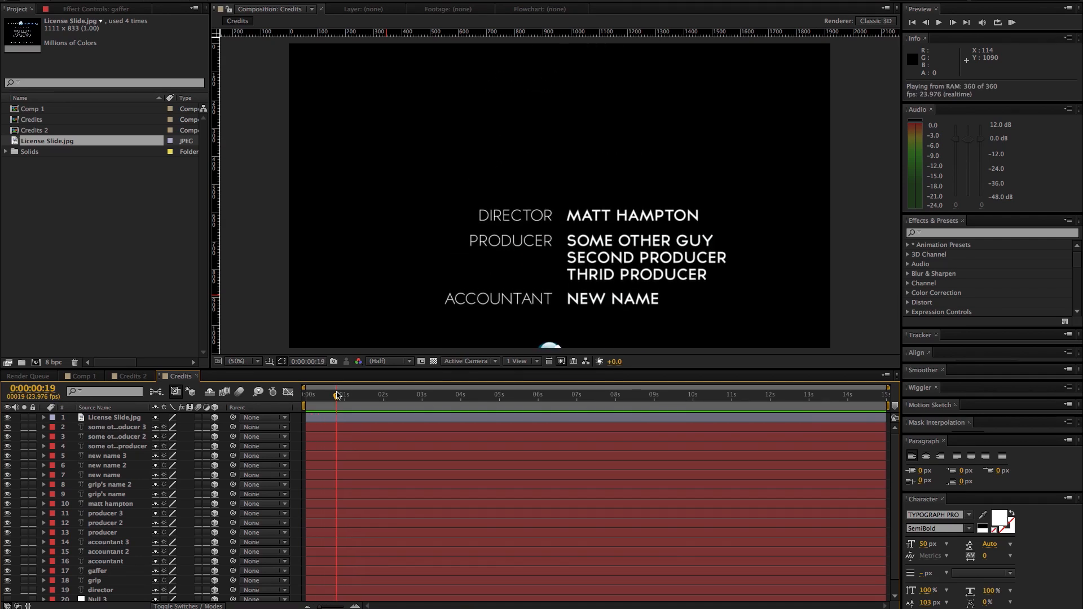
pyautogui.click(951, 22)
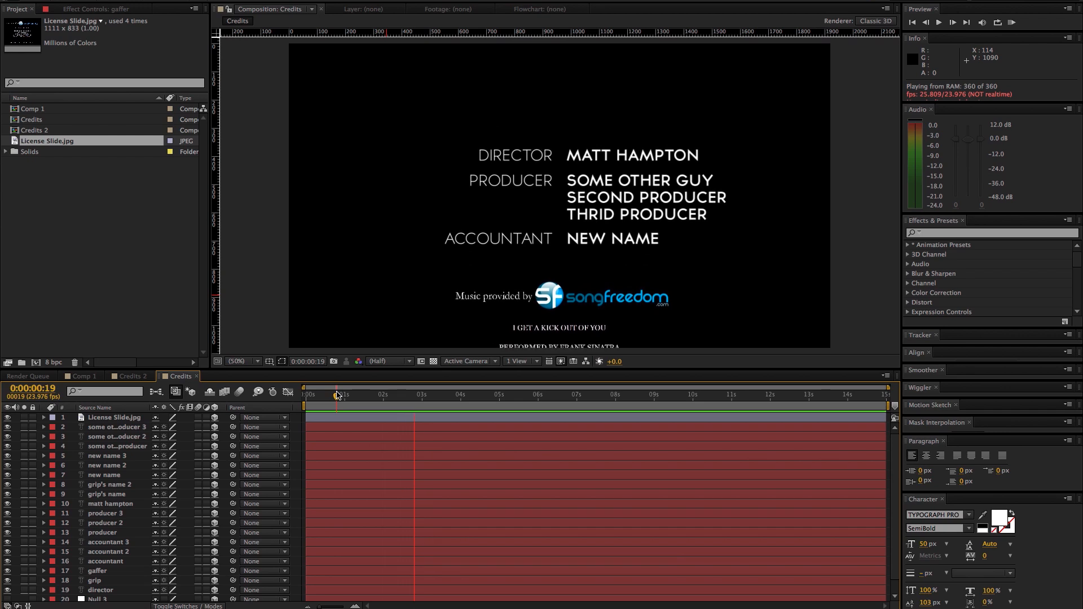